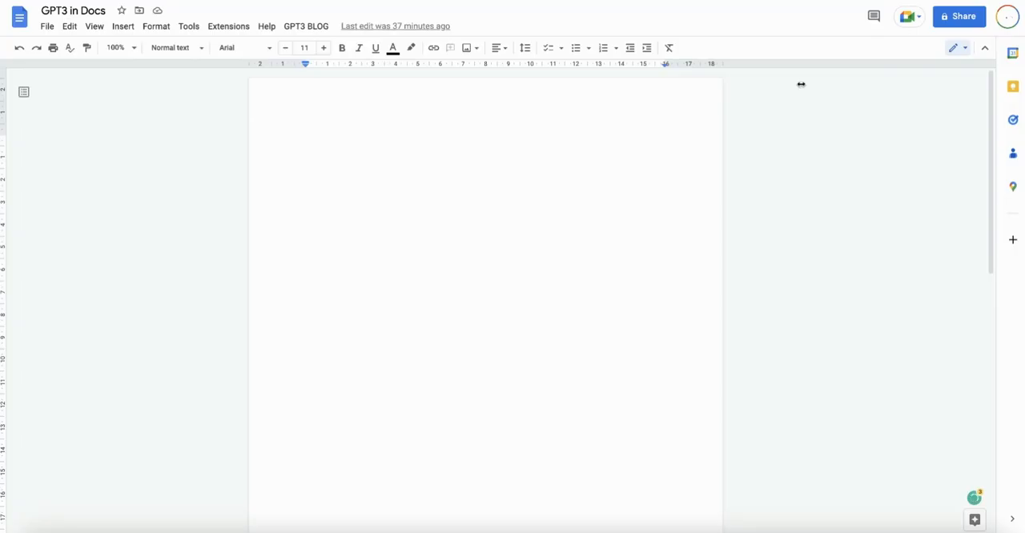
Write 'dogs', select it and run Generate Ideas for ten dog blog topics
left_click(307, 141)
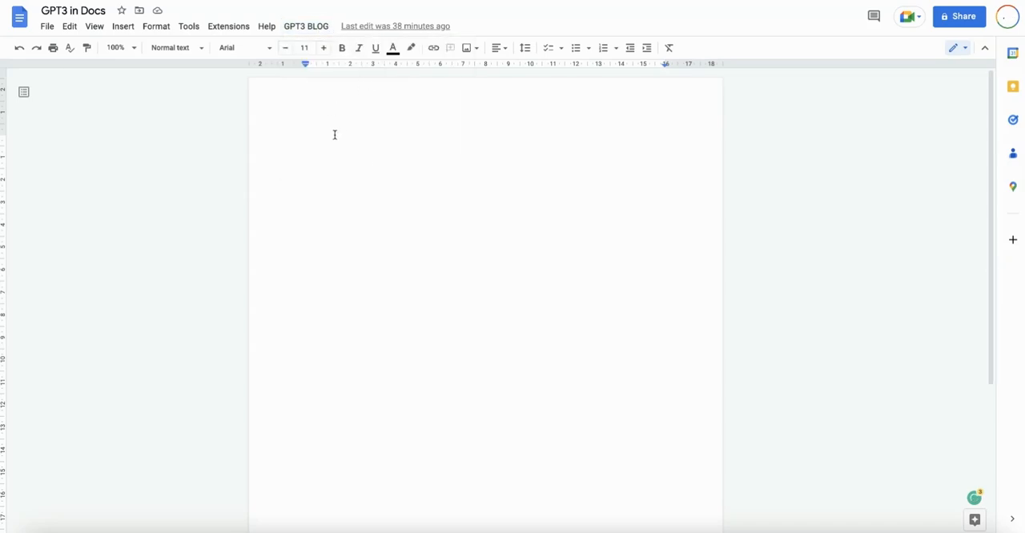
type("dogs")
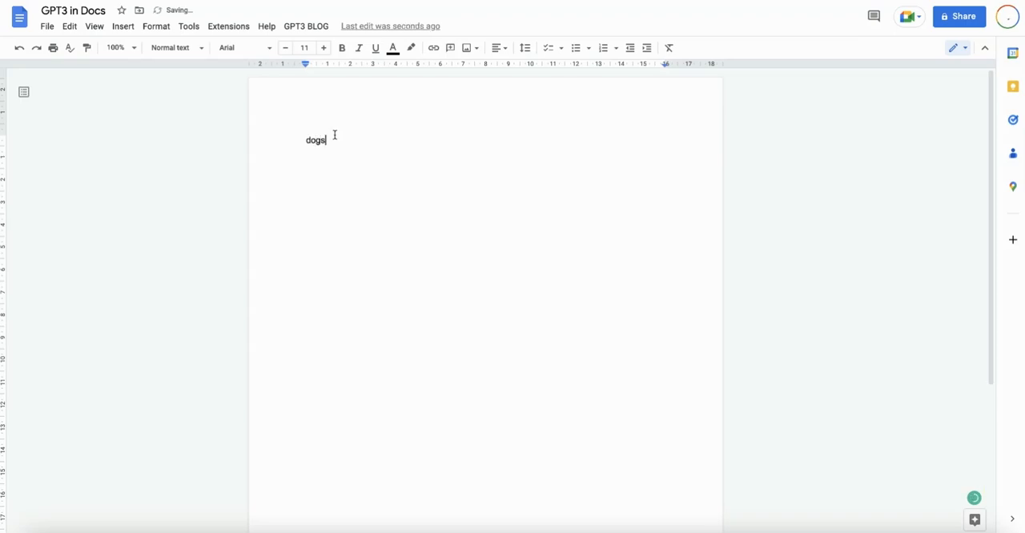
double_click(315, 141)
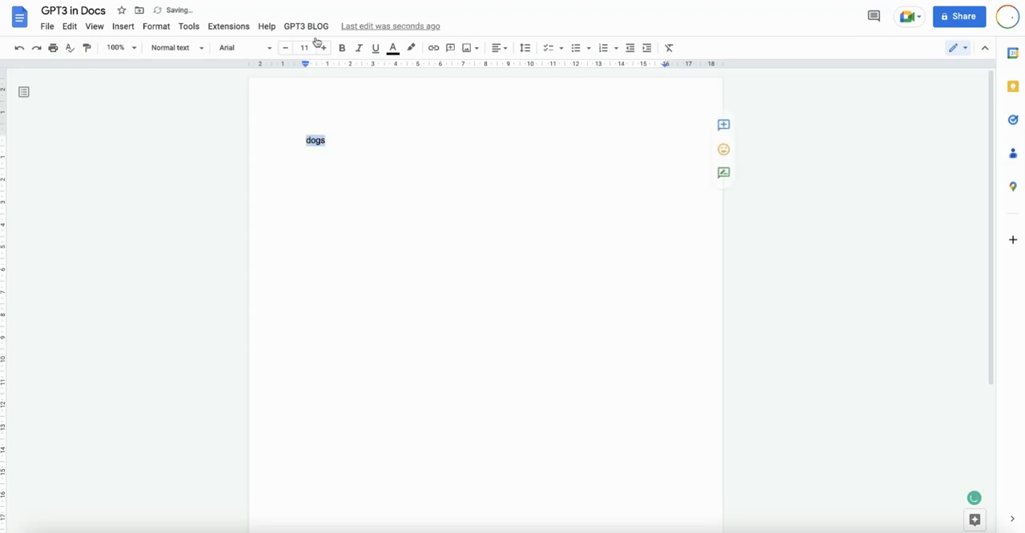
left_click(306, 26)
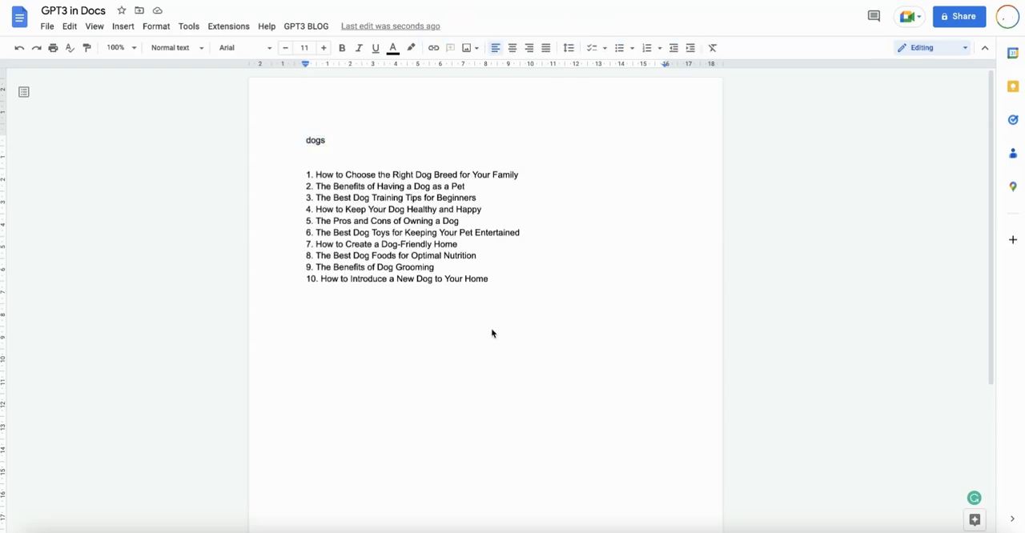
mouse_move(535, 291)
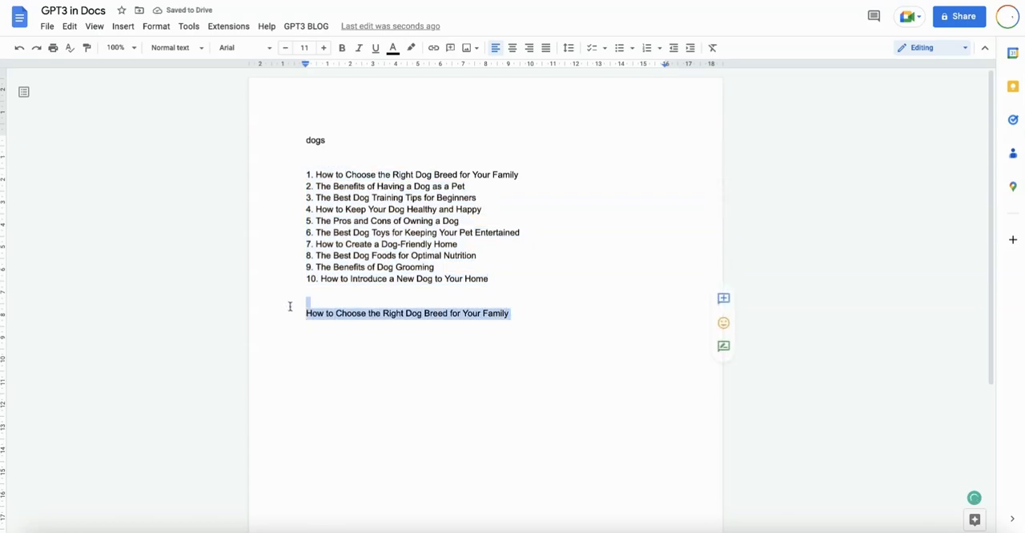
Run Generate Title on the selected idea, then Generate Introduction on the resulting title
left_click(330, 314)
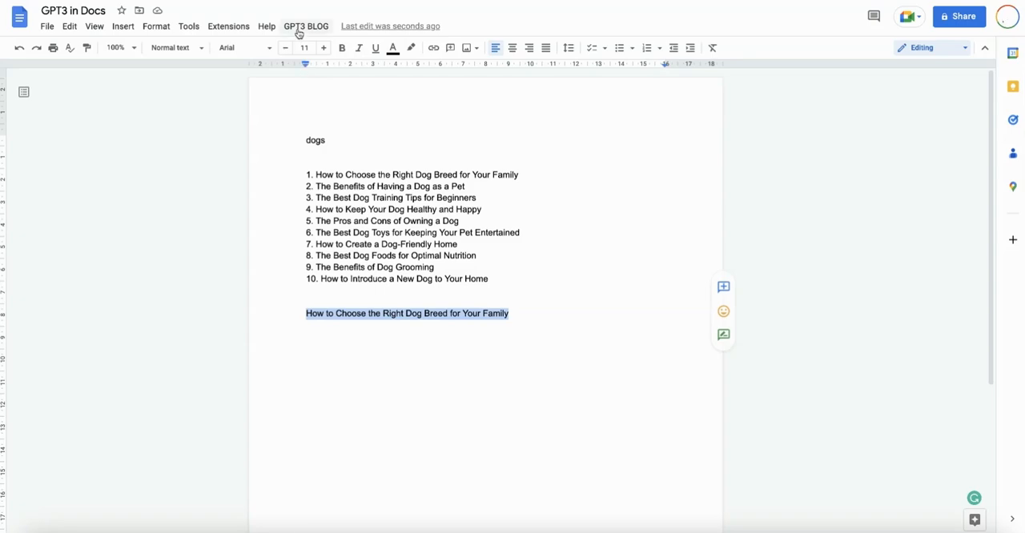
left_click(306, 26)
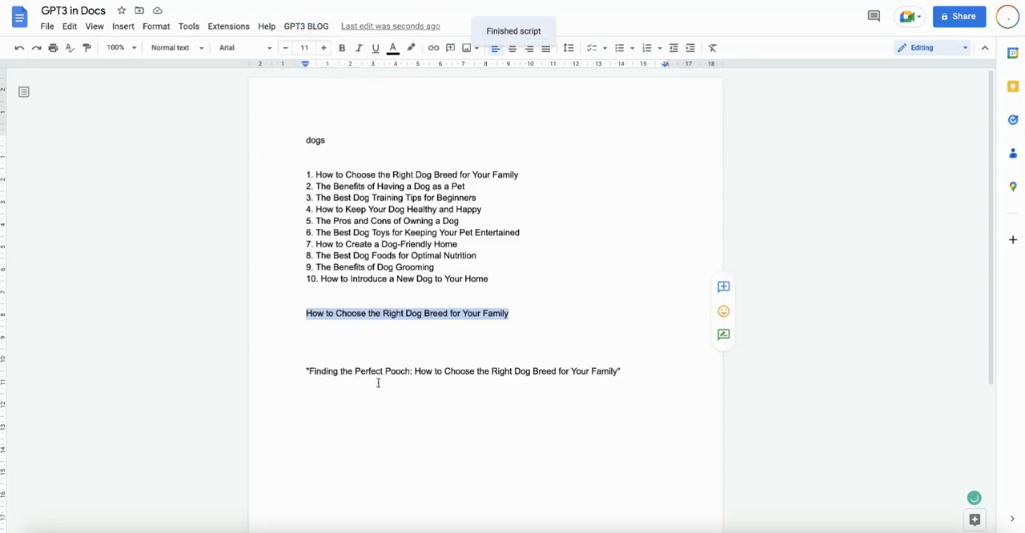
mouse_move(513, 391)
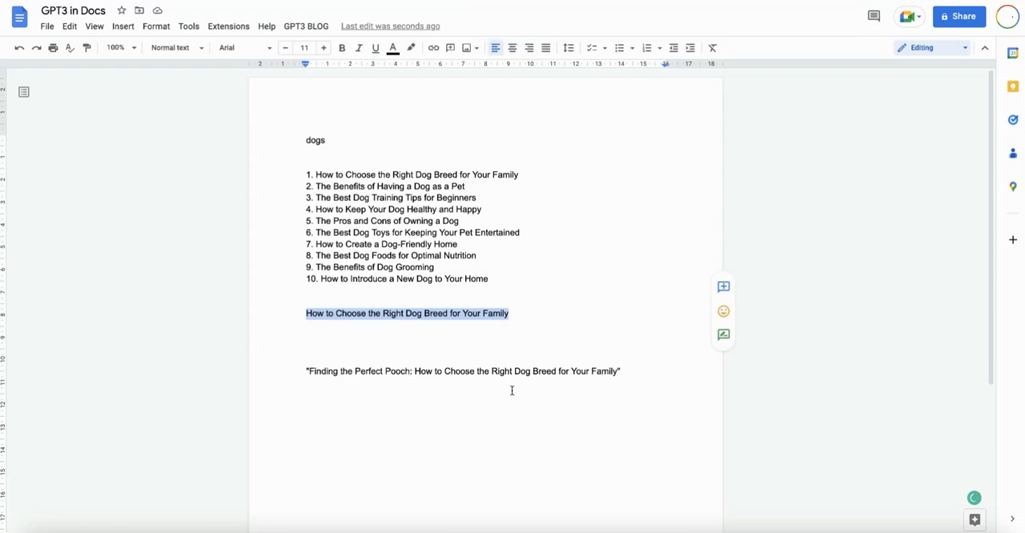
left_click(311, 371)
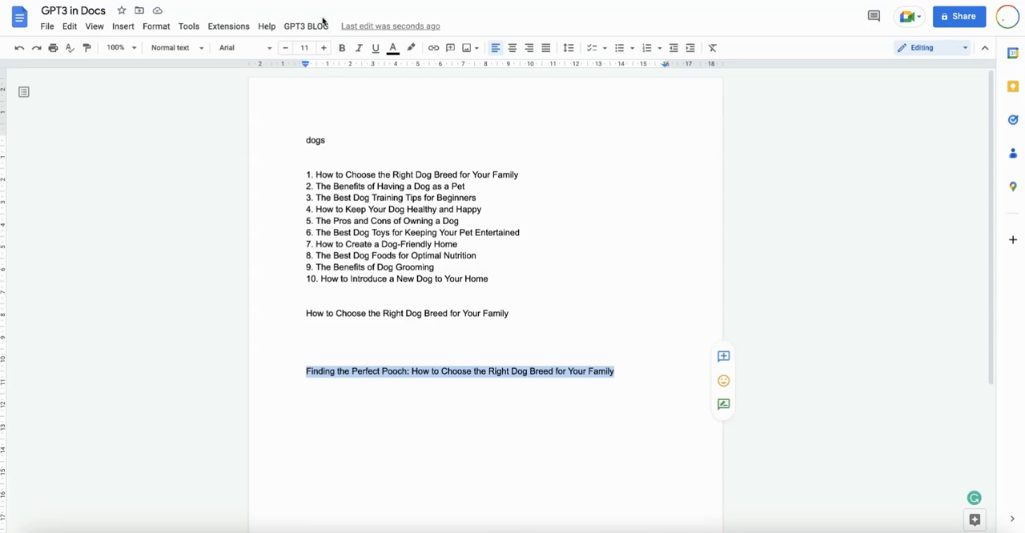
left_click(306, 26)
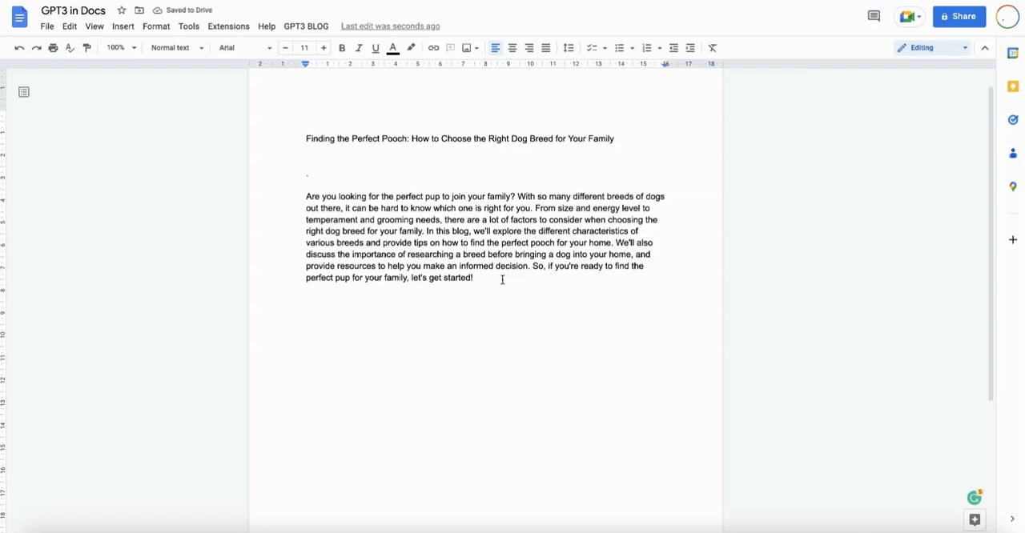
Select the generated title, apply a heading style and split the introduction into two paragraphs
triple_click(460, 138)
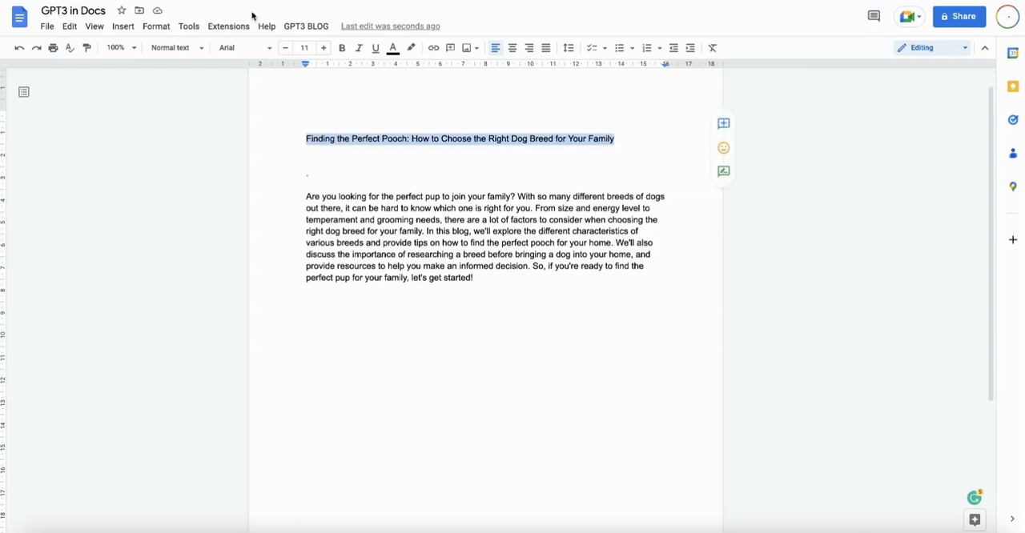
left_click(306, 25)
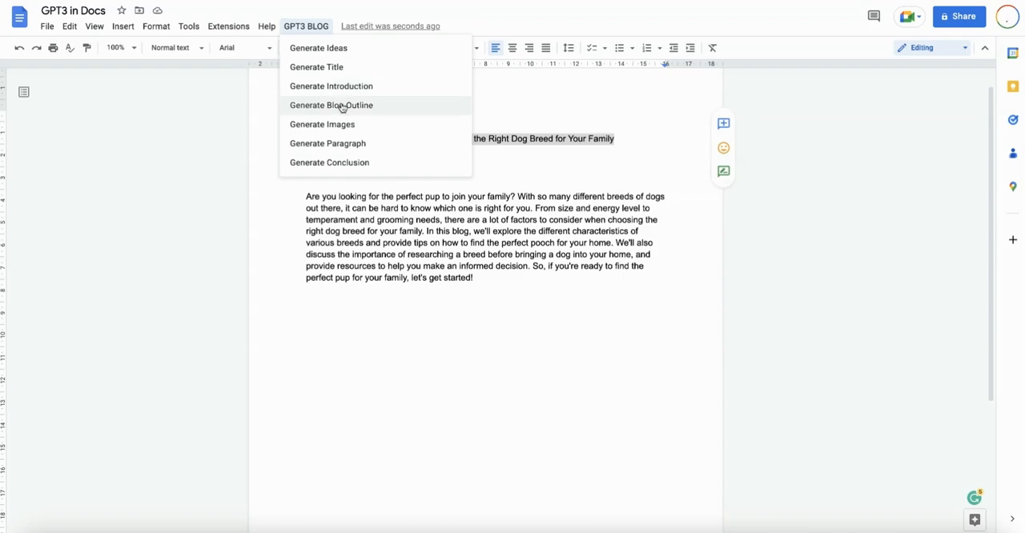
left_click(330, 106)
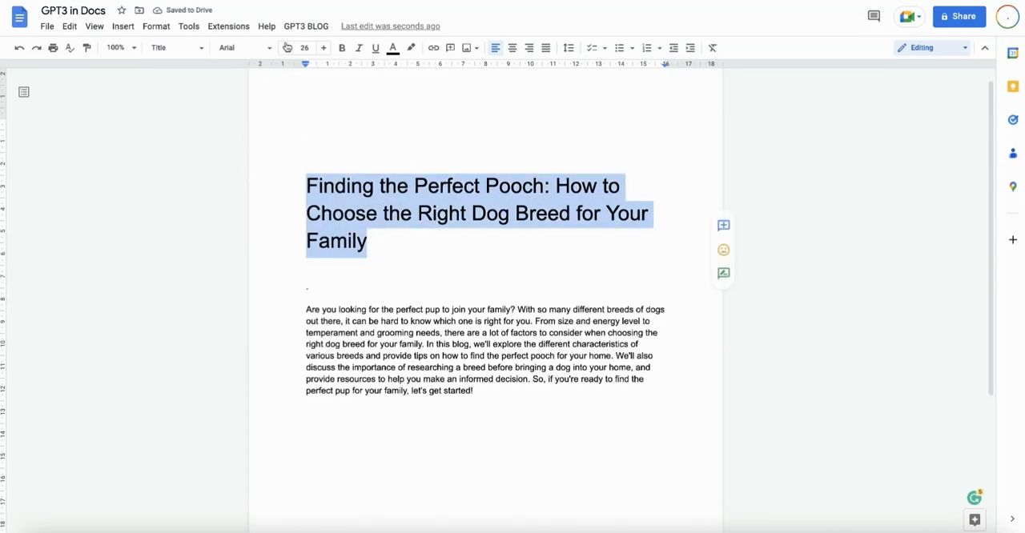
left_click(285, 48)
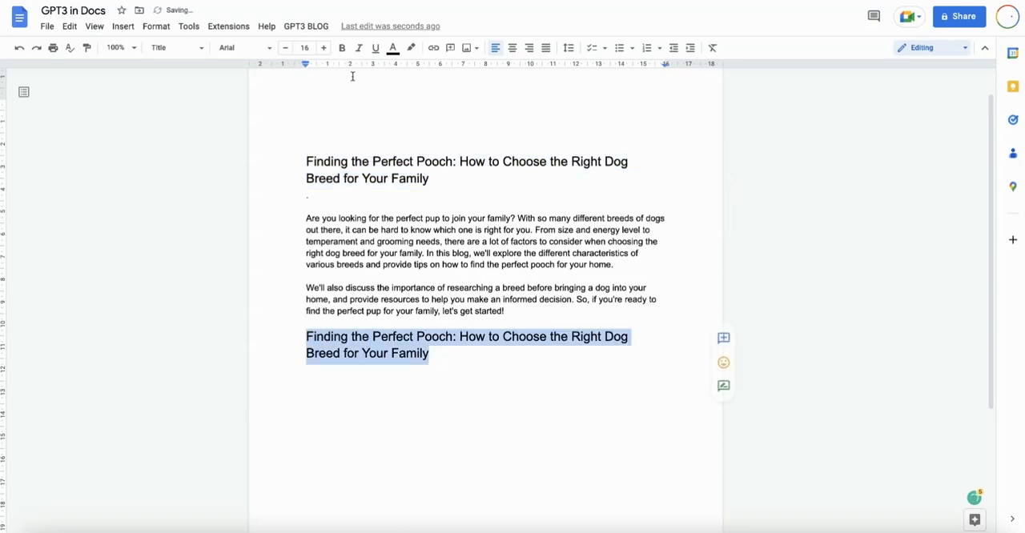
Run Generate Blog Outline on the repeated title, producing research, choosing and preparing sections
left_click(306, 26)
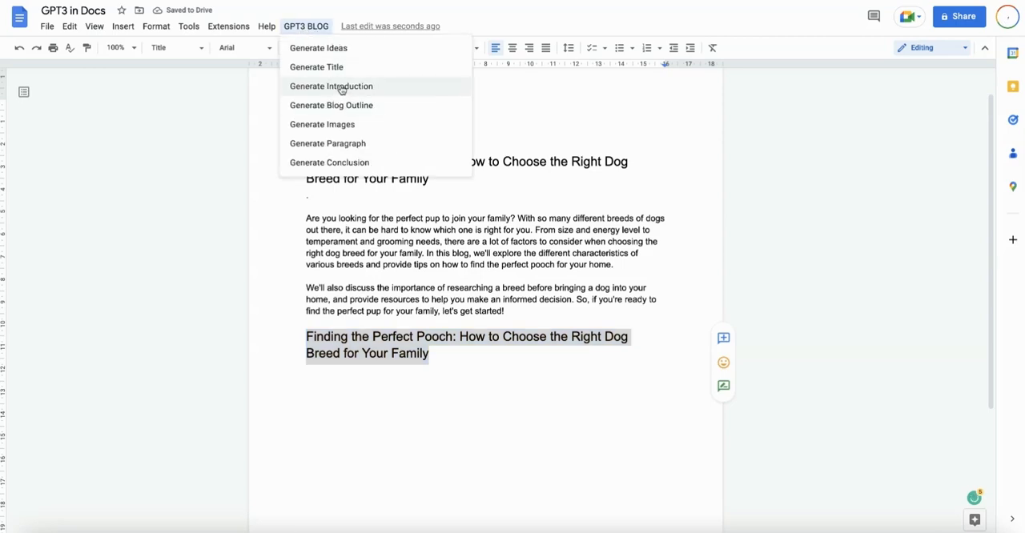
left_click(329, 85)
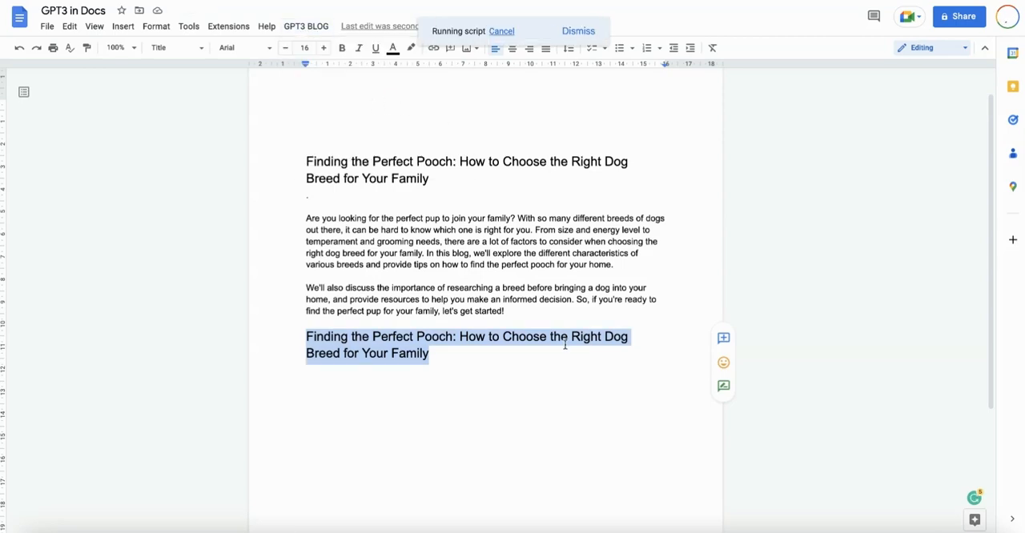
mouse_move(439, 371)
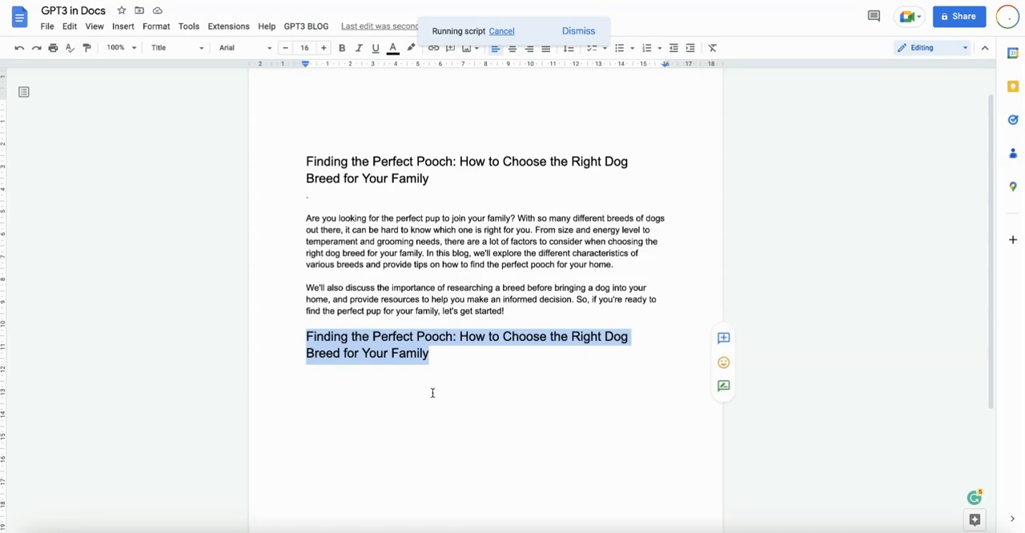
scroll("up", 3)
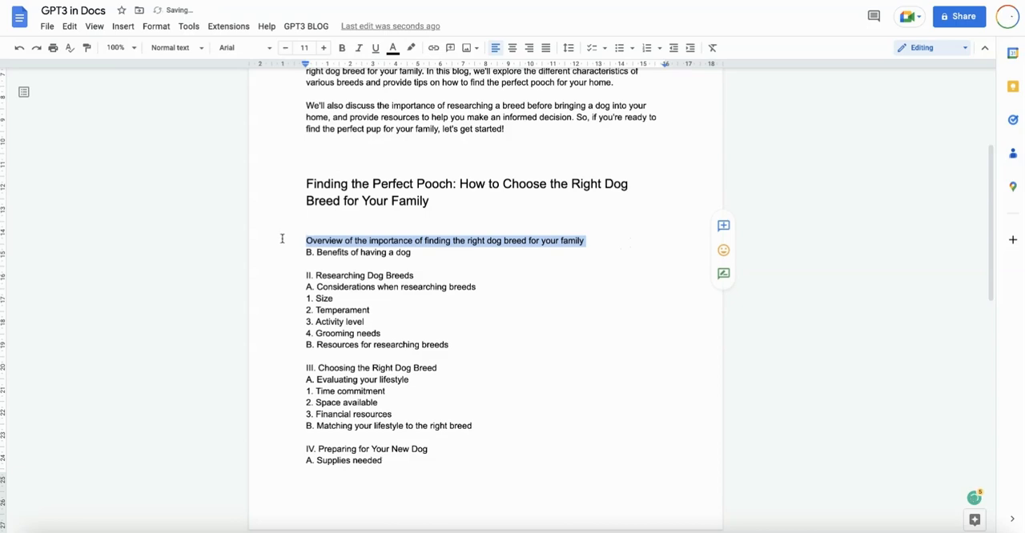
mouse_move(526, 253)
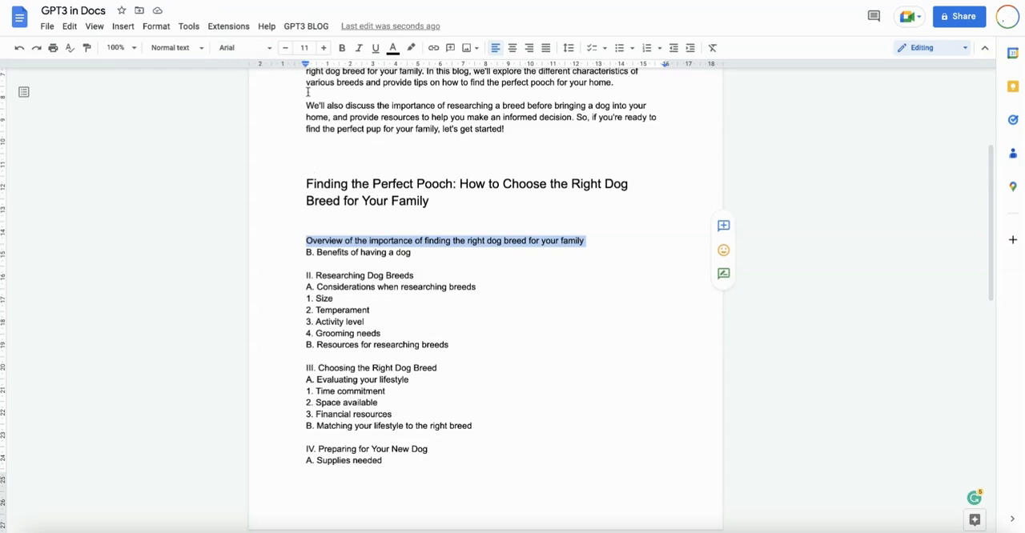
Run Generate Paragraph on the overview point and select it for heading formatting
left_click(306, 26)
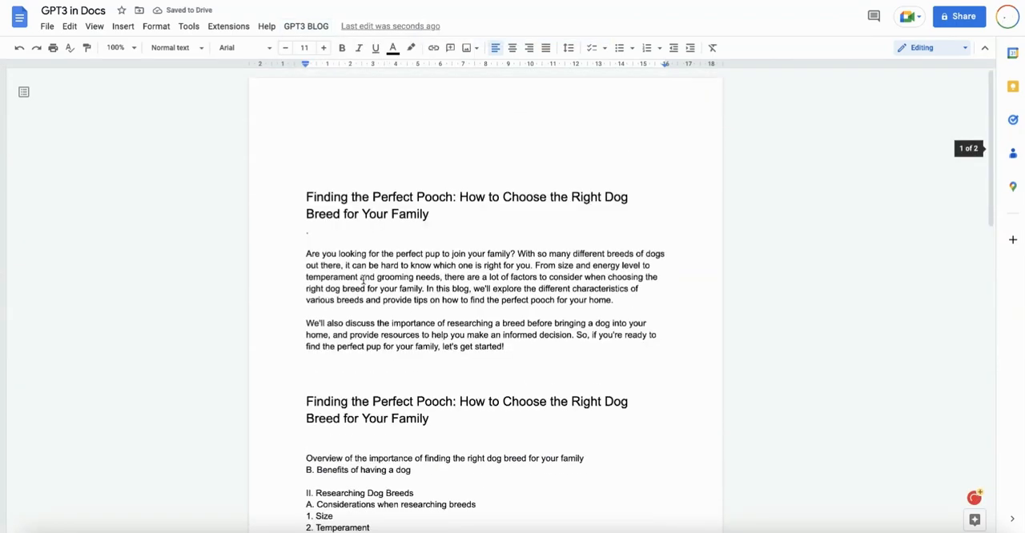
scroll("down", 3)
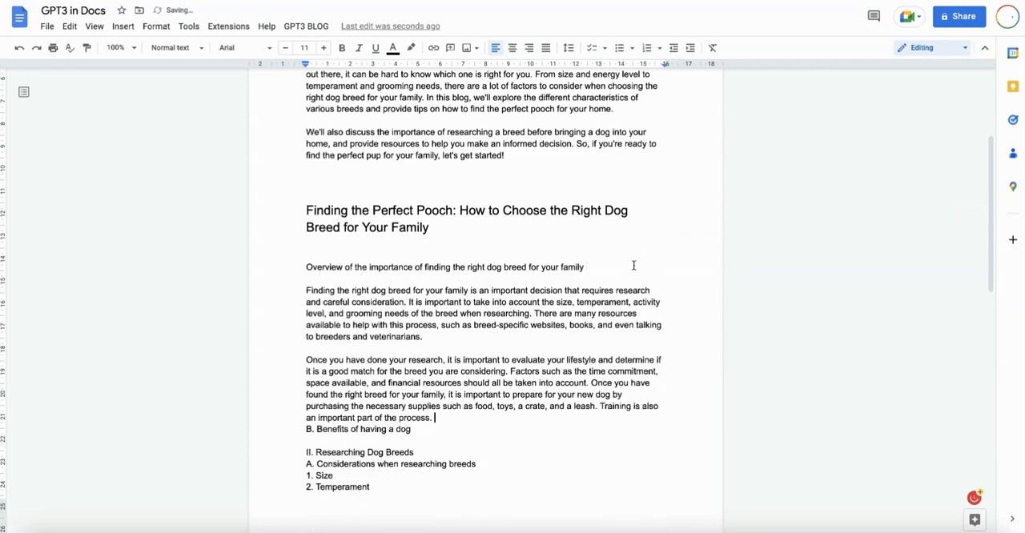
triple_click(445, 266)
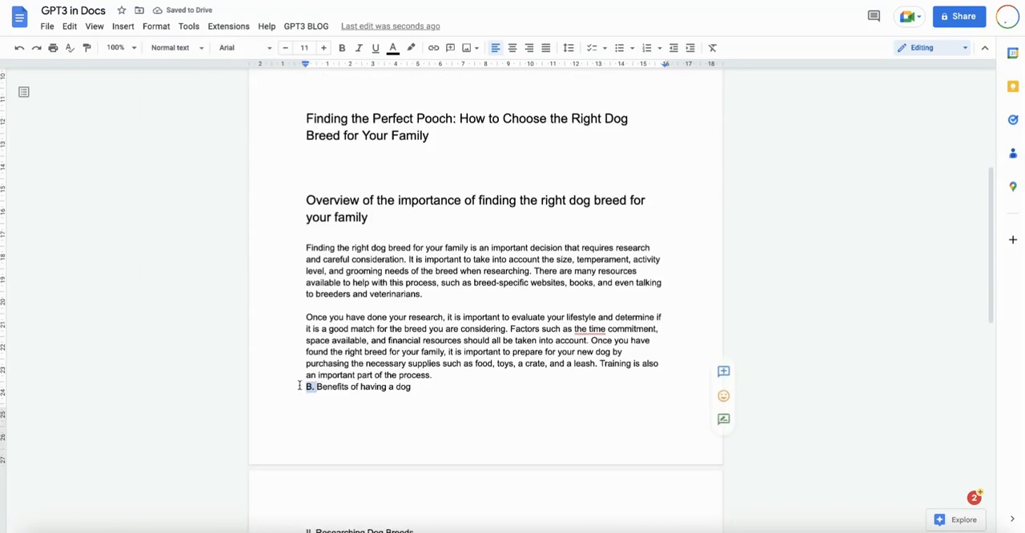
scroll("down", 3)
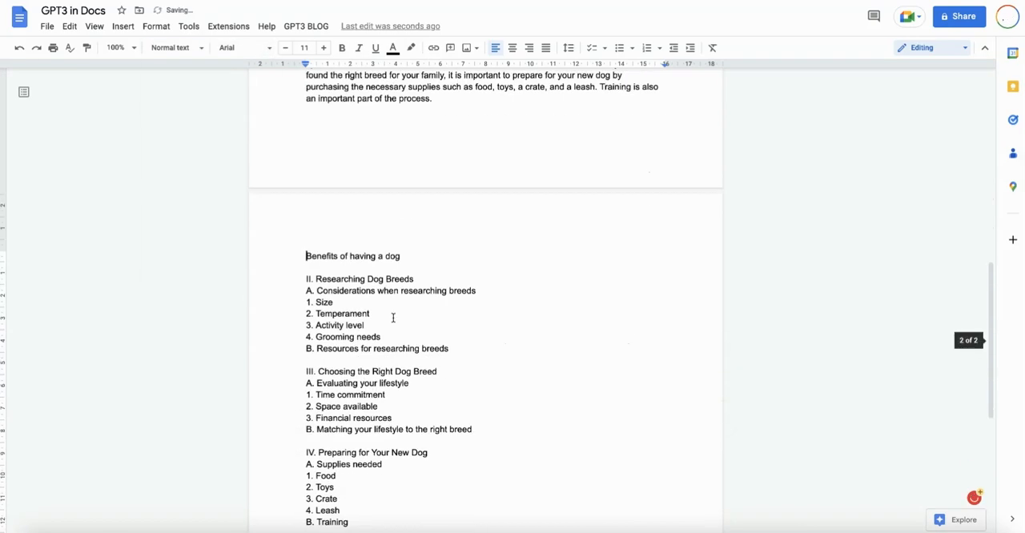
Make 'Benefits of having a dog' a heading and run Generate Paragraph beneath it
left_click(239, 48)
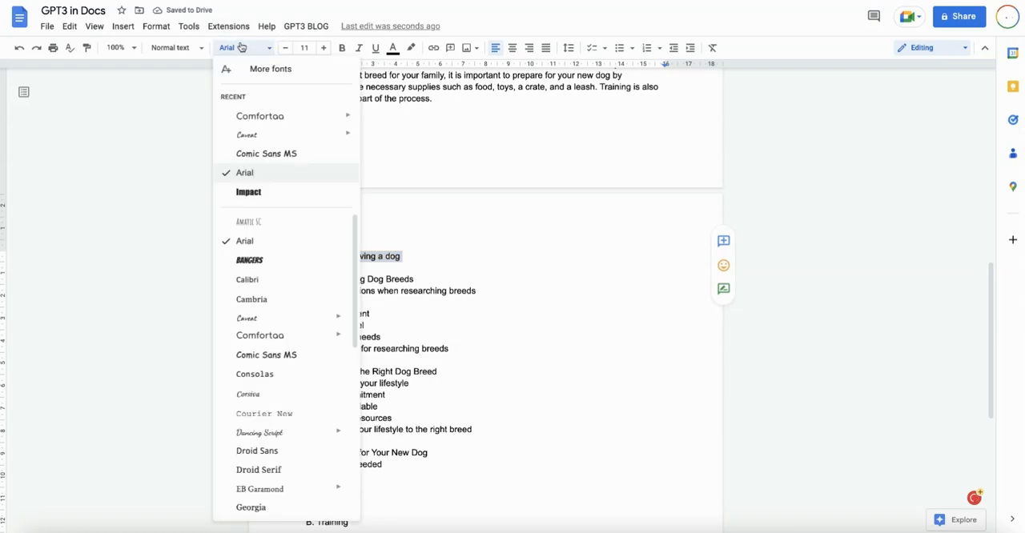
left_click(170, 48)
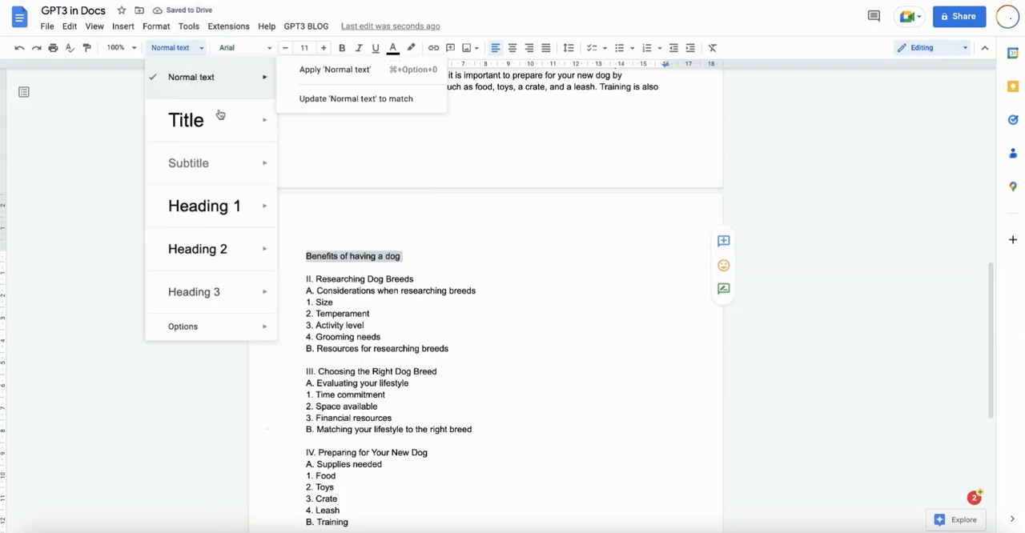
left_click(197, 249)
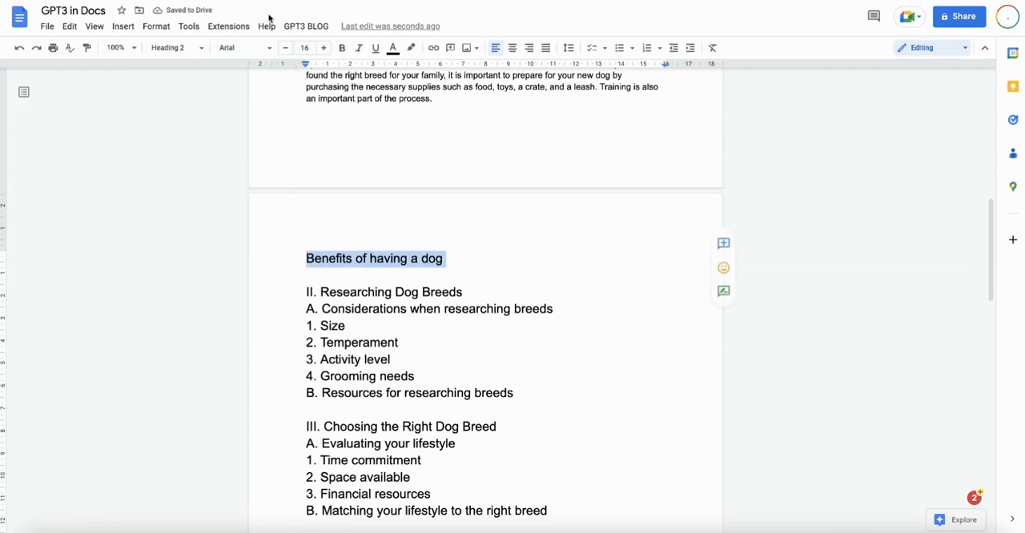
left_click(306, 26)
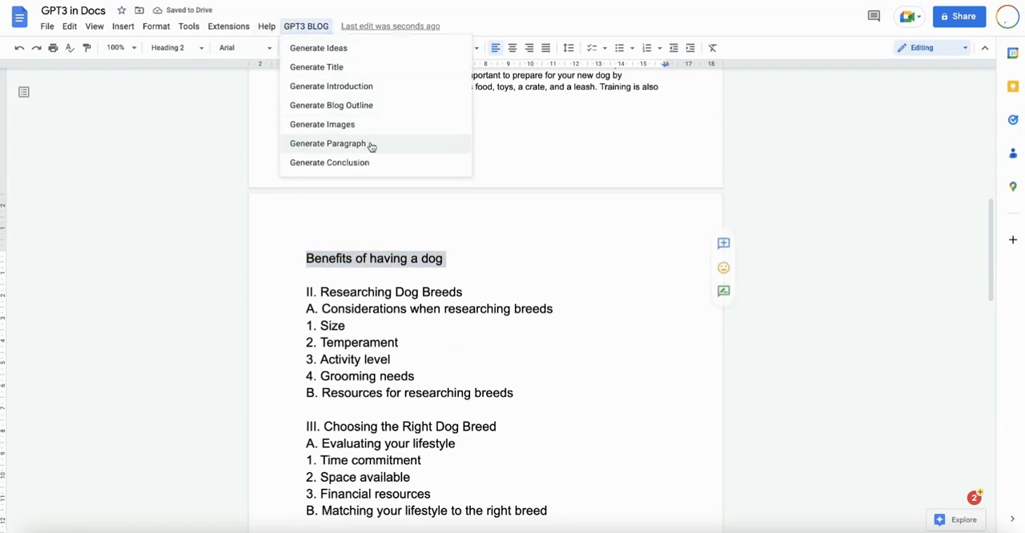
left_click(327, 144)
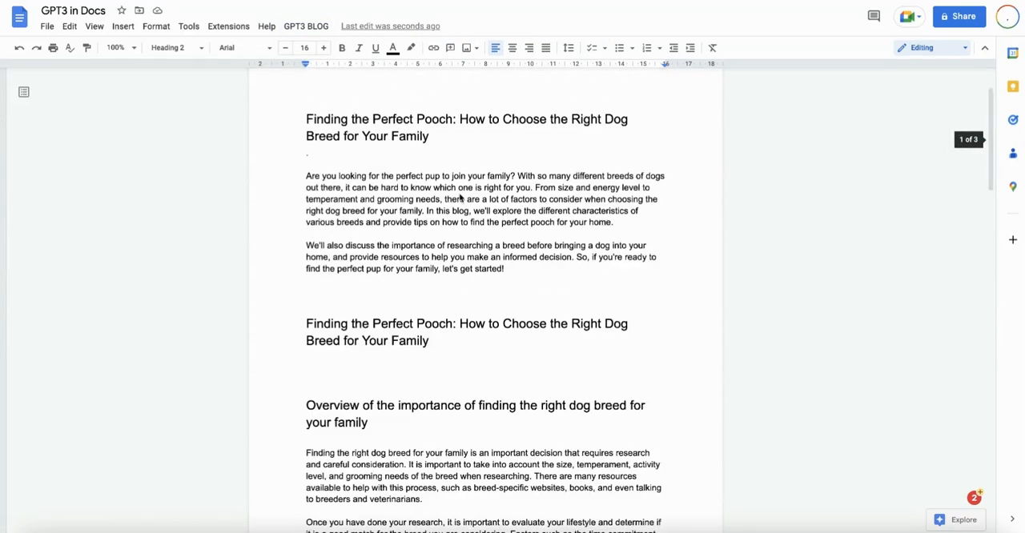
scroll("down", 3)
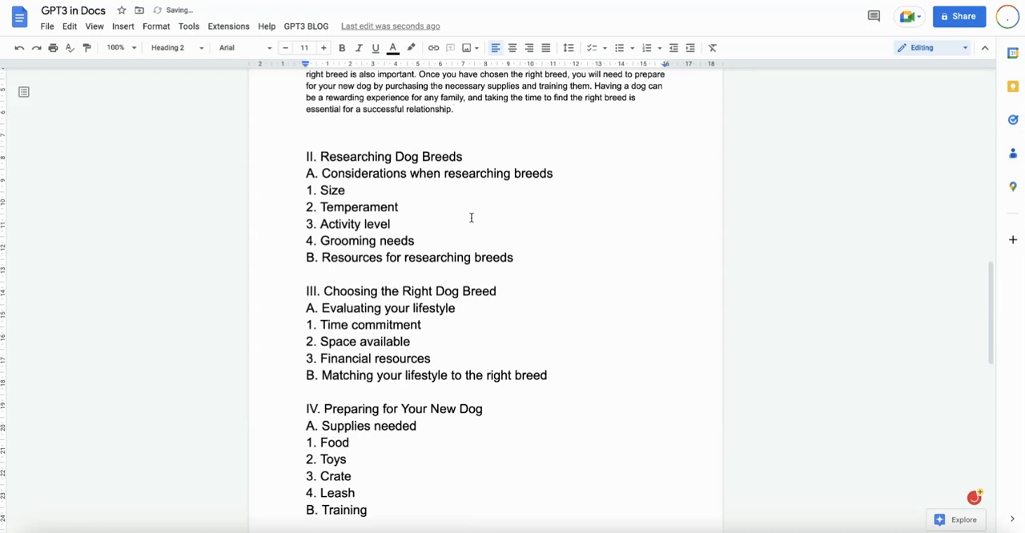
Write 'A photo of a happy dog with a bone' and run Generate Images on it
type("A photo")
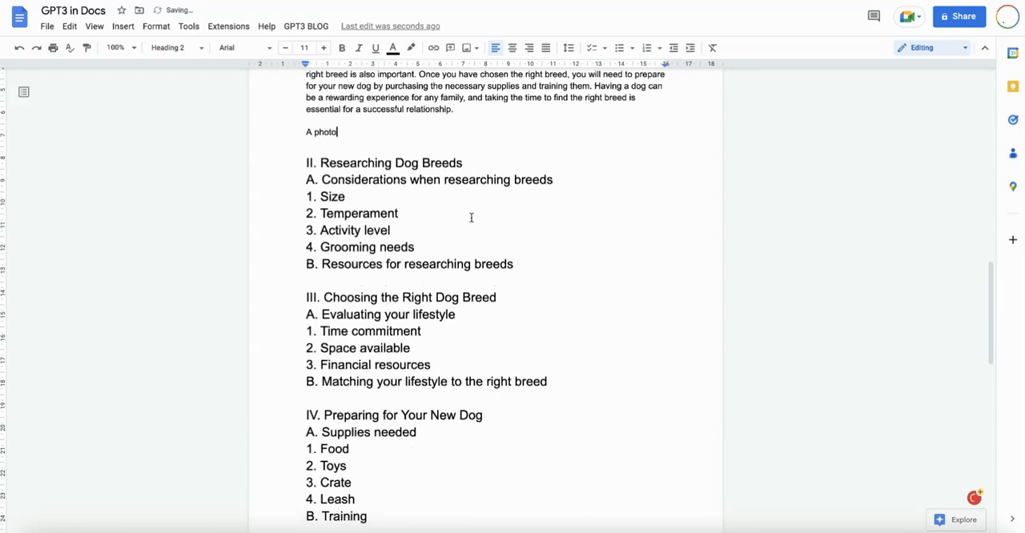
type("of a happy")
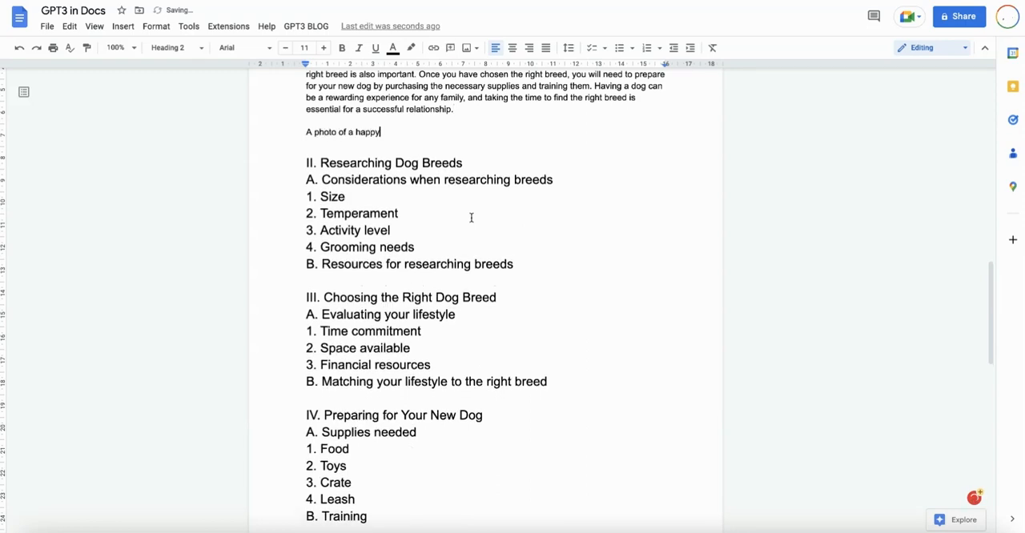
type("dog with a bone")
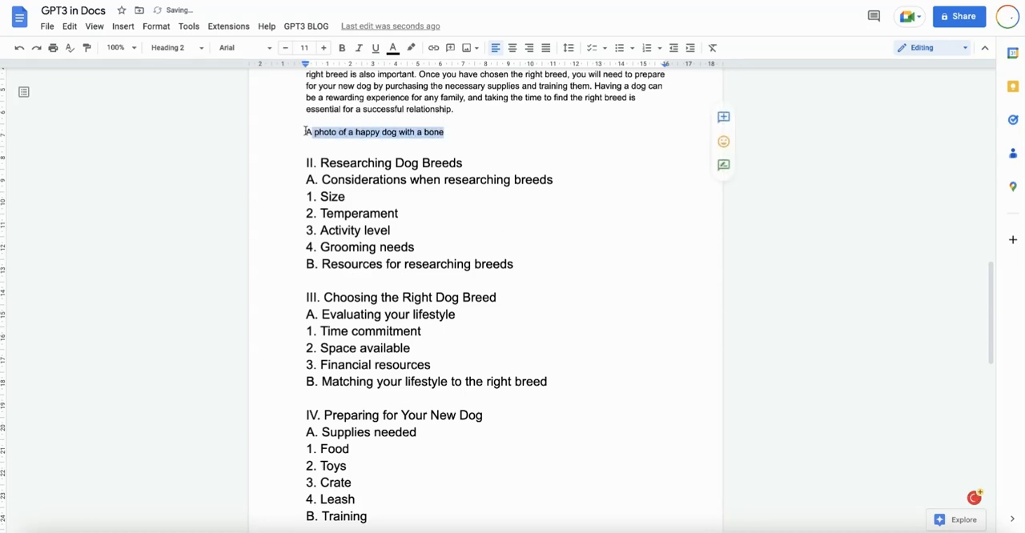
left_click(306, 25)
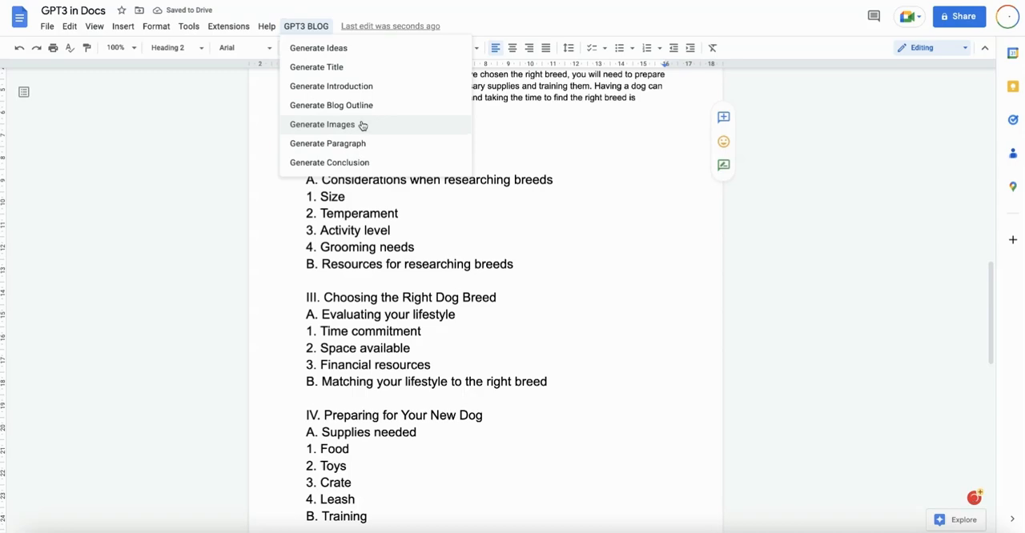
left_click(322, 125)
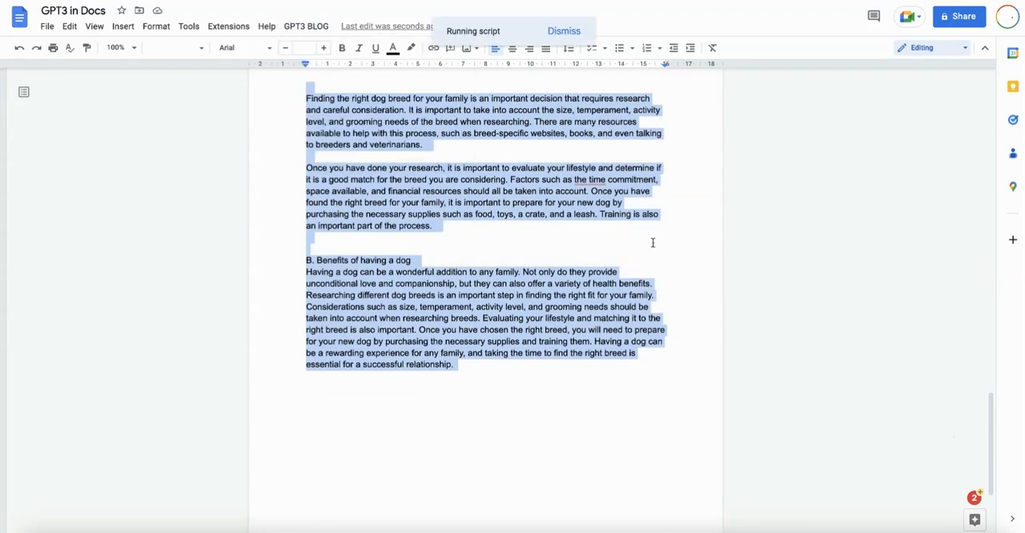
Add a 'Conclusion' heading above the generated closing paragraphs
scroll("down", 3)
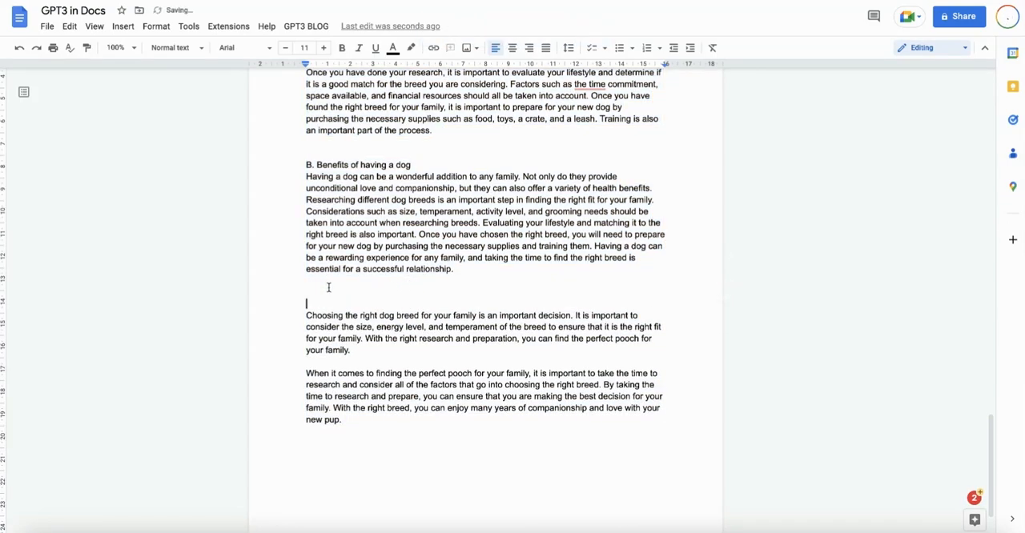
type("Conclusion")
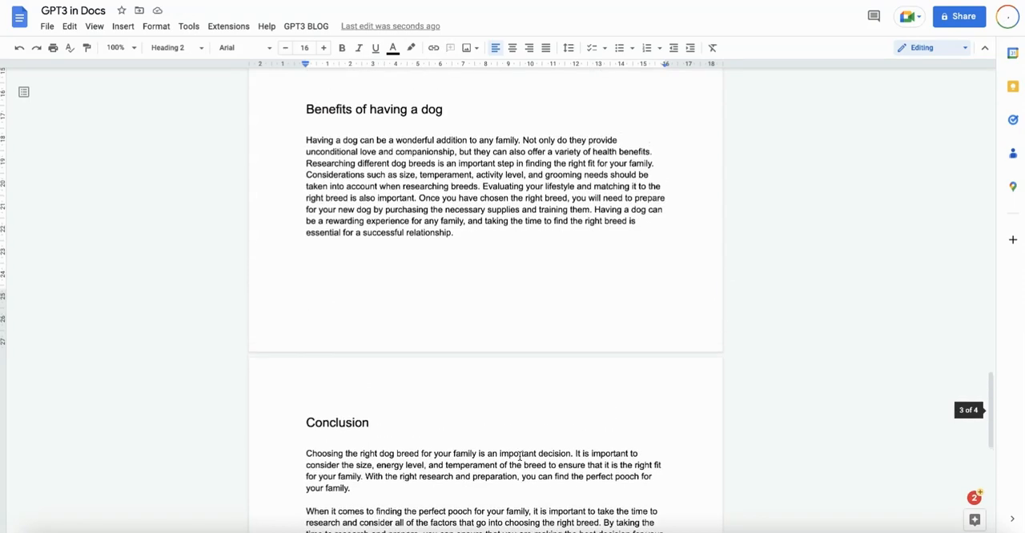
scroll("up", 3)
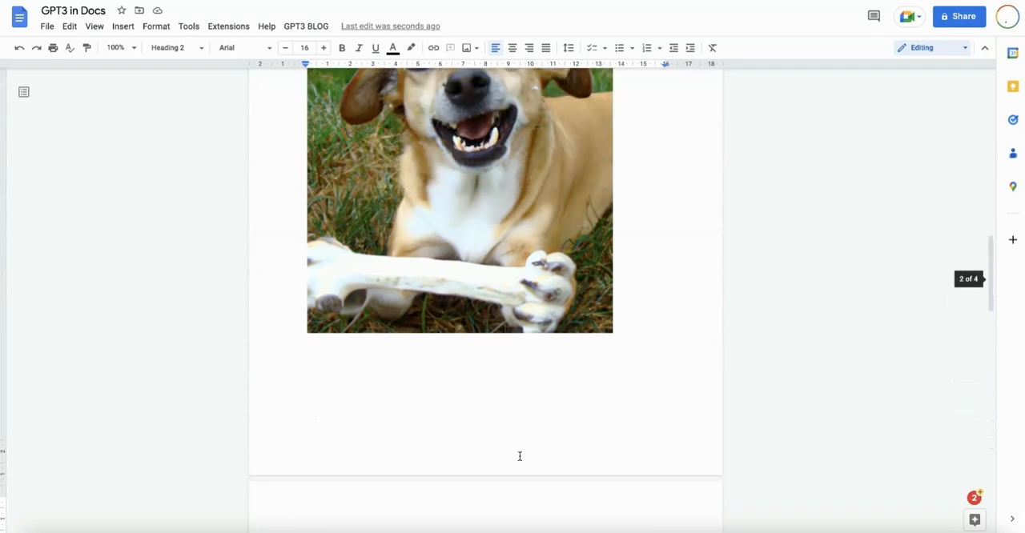
scroll("up", 3)
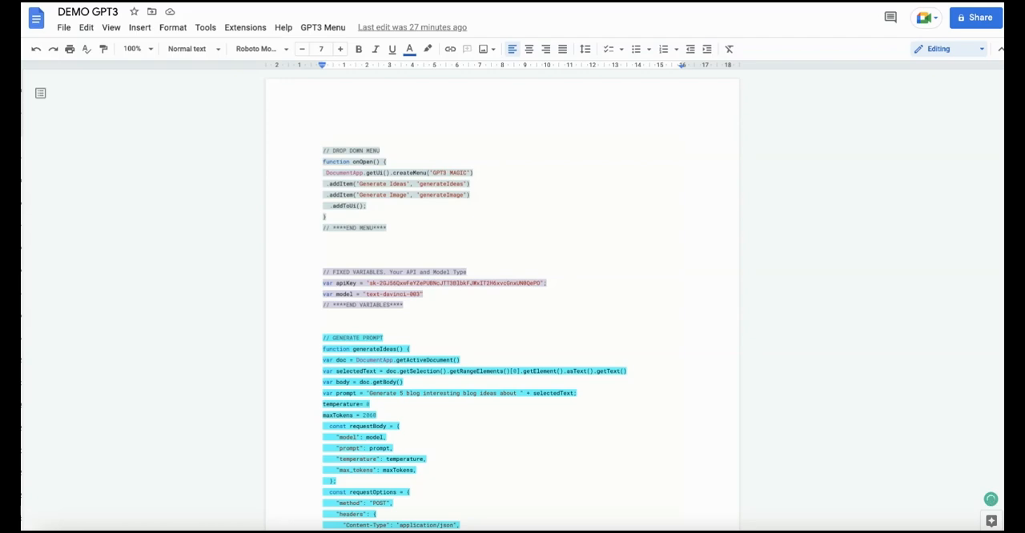
mouse_move(580, 269)
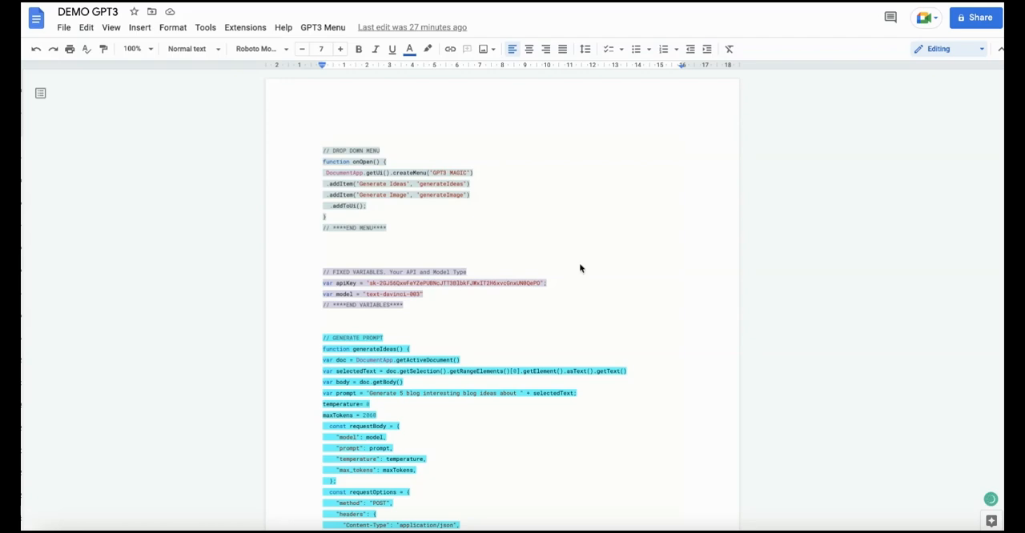
mouse_move(650, 35)
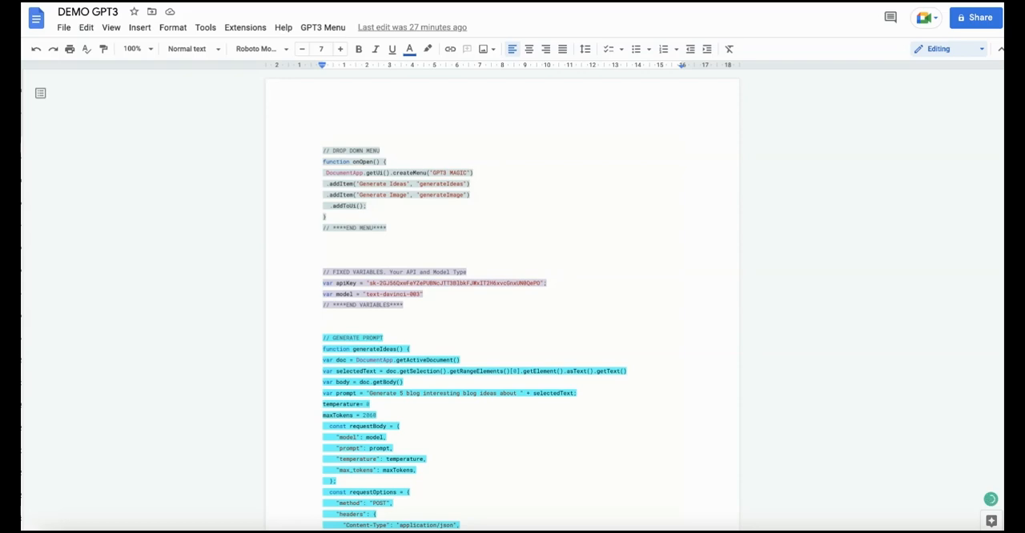
mouse_move(426, 77)
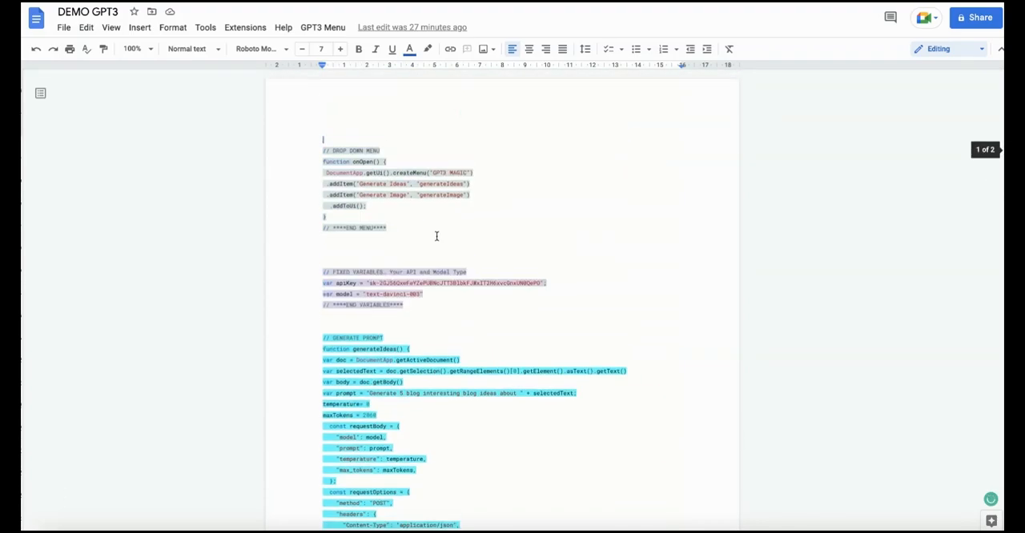
scroll("down", 3)
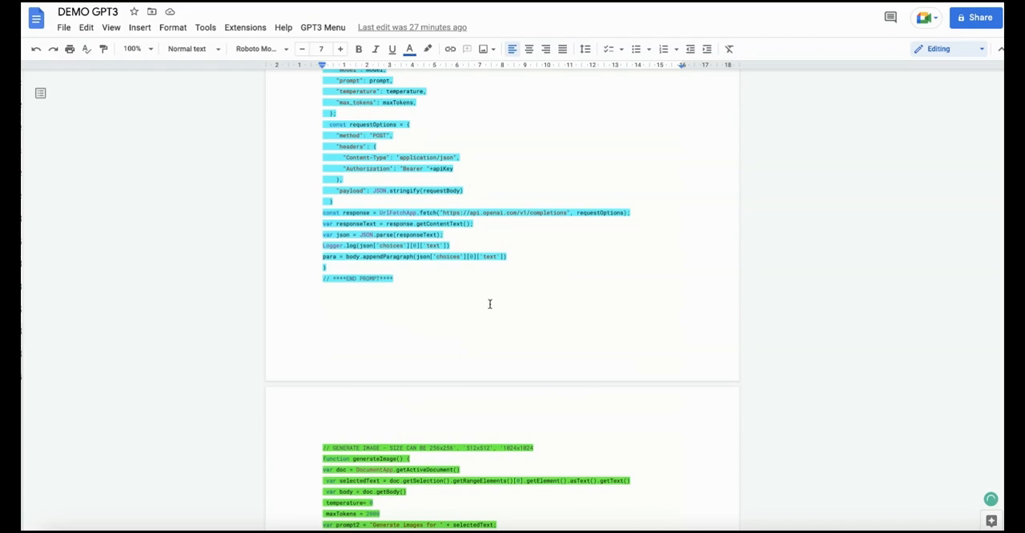
scroll("up", 3)
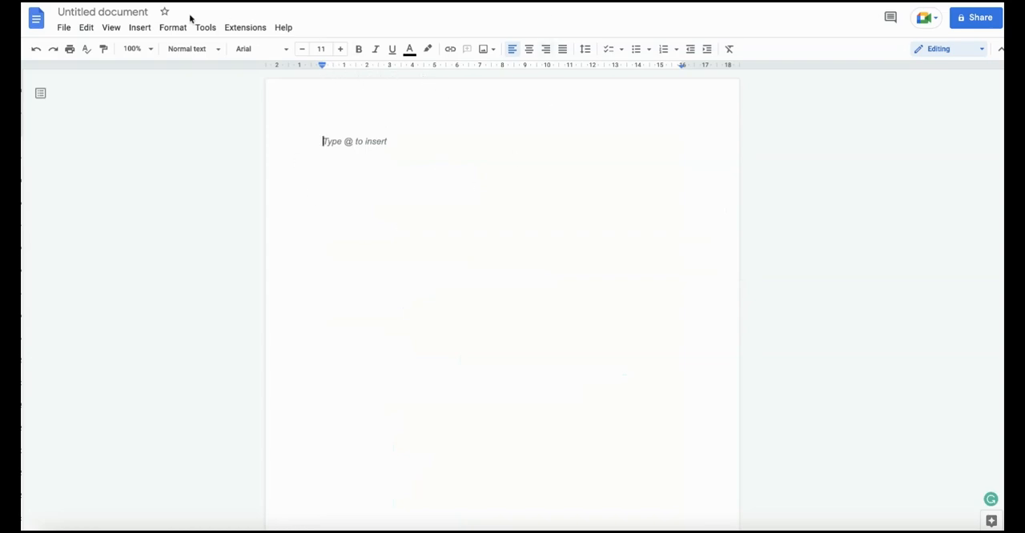
Rename the document 'GPT3 POWER' and launch Apps Script from Extensions
left_click(102, 11)
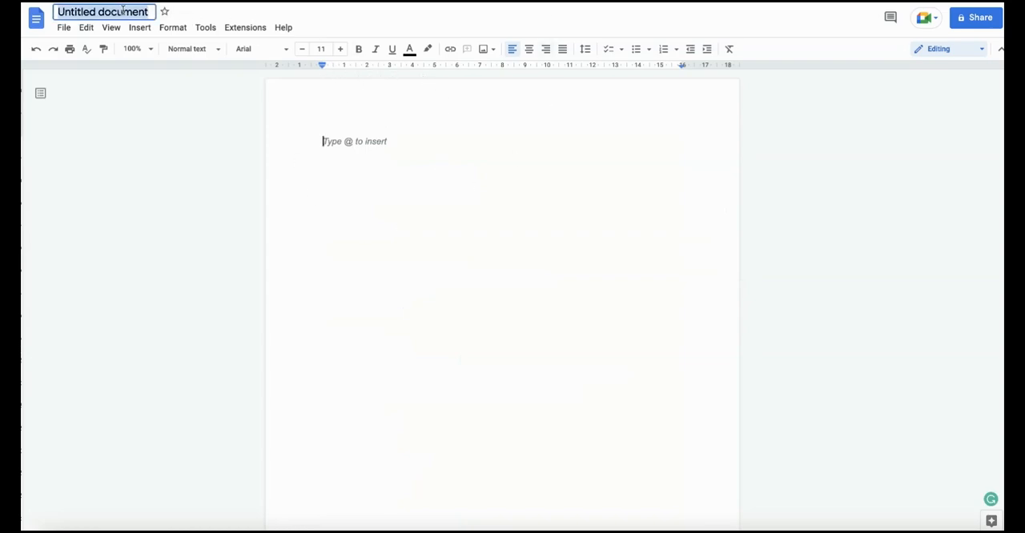
type("GPT3 POWER")
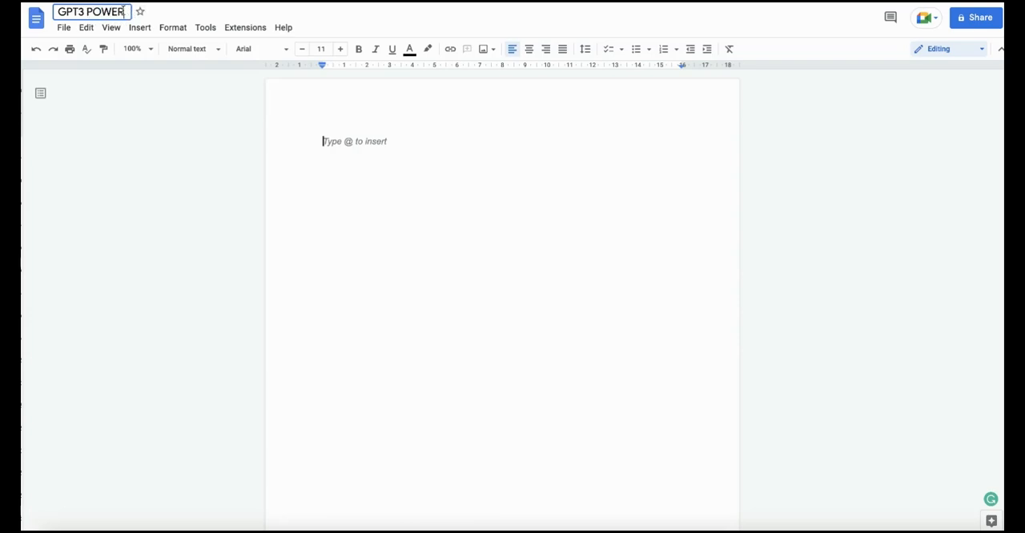
left_click(245, 26)
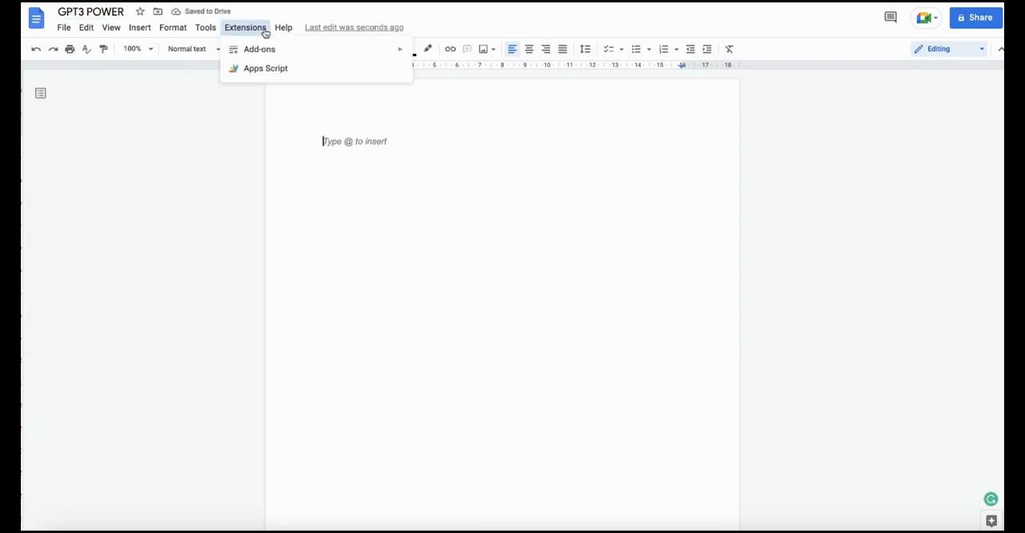
left_click(266, 67)
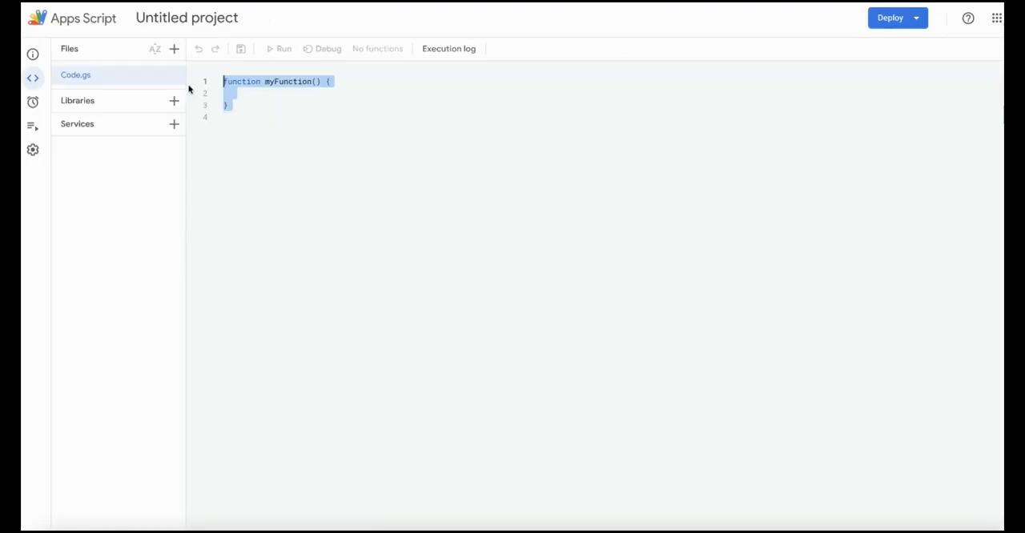
Delete the default myFunction and paste onOpen code creating the 'GPT3 MAGIC' menu
key("Delete")
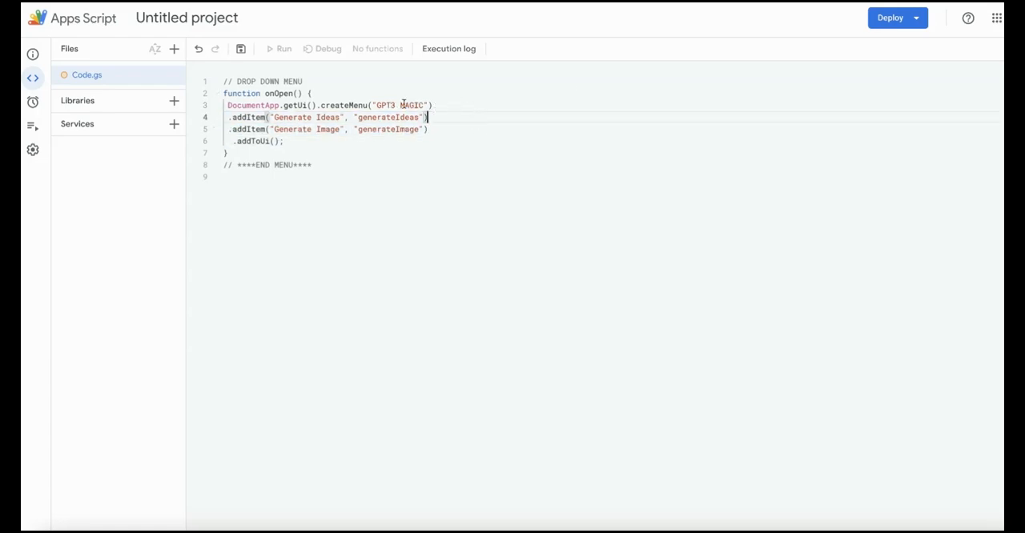
double_click(408, 106)
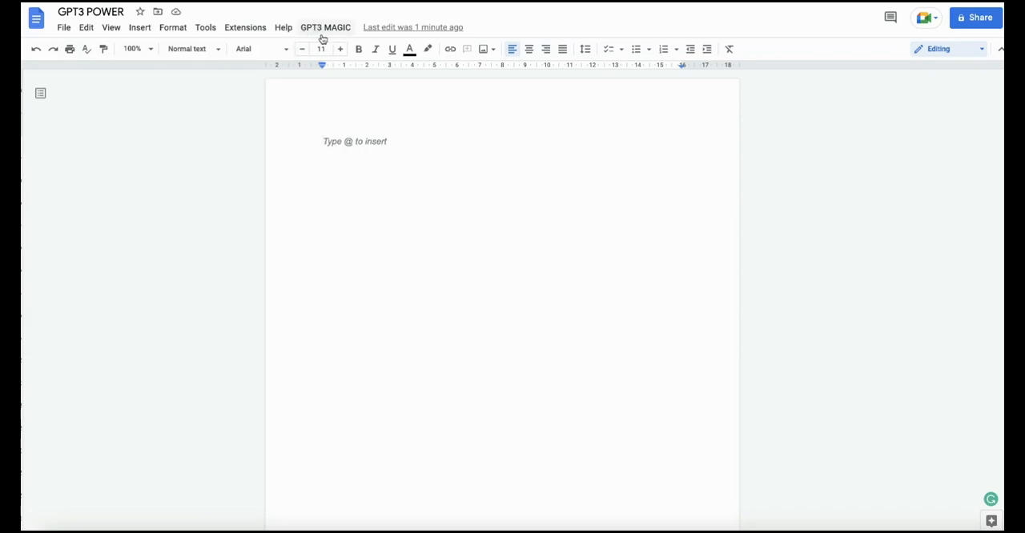
Inspect the new GPT3 MAGIC menu's items, then return to the page
left_click(326, 26)
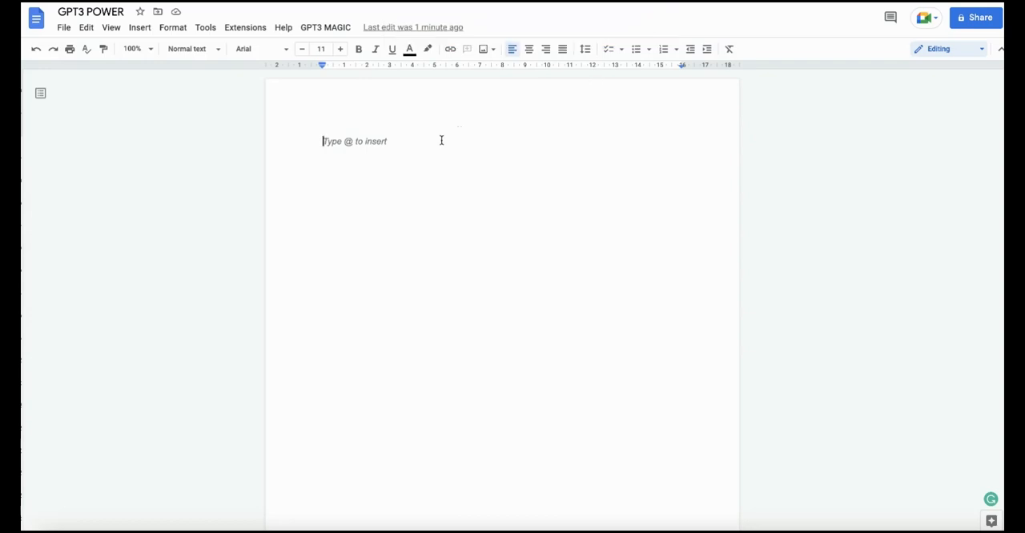
left_click(325, 25)
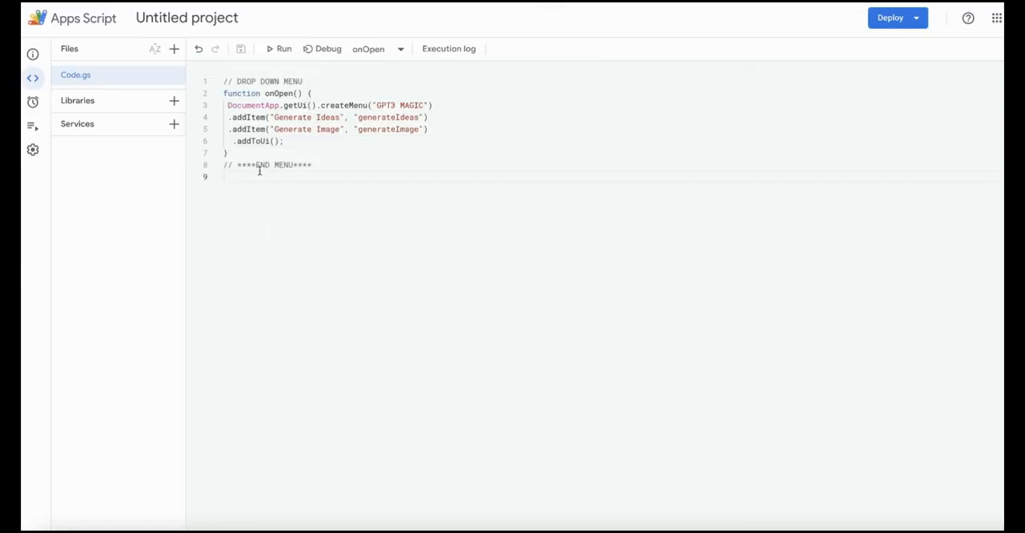
Declare var apiKey and var model = "text-davinci-003" under a FIXED VARIABLES comment
key("Enter")
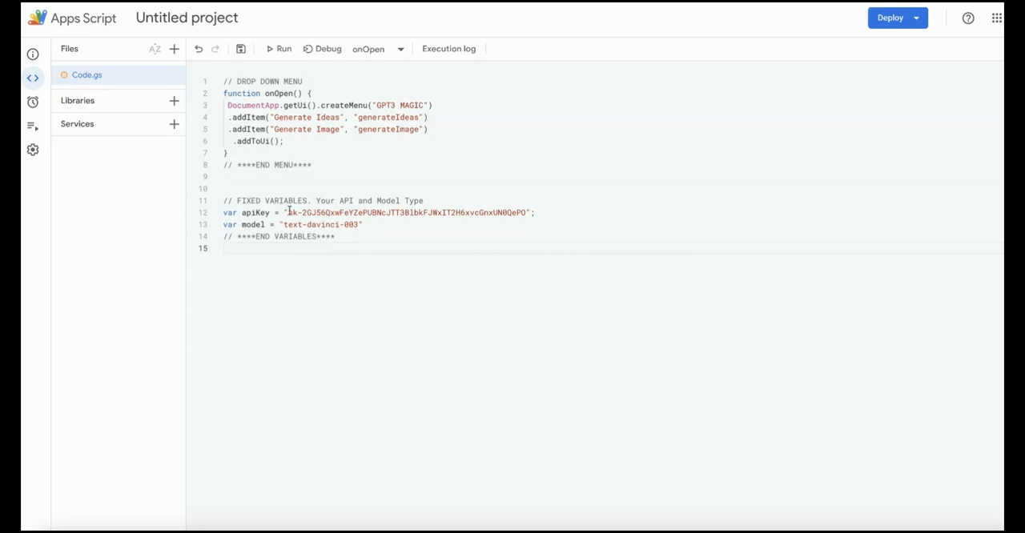
double_click(401, 211)
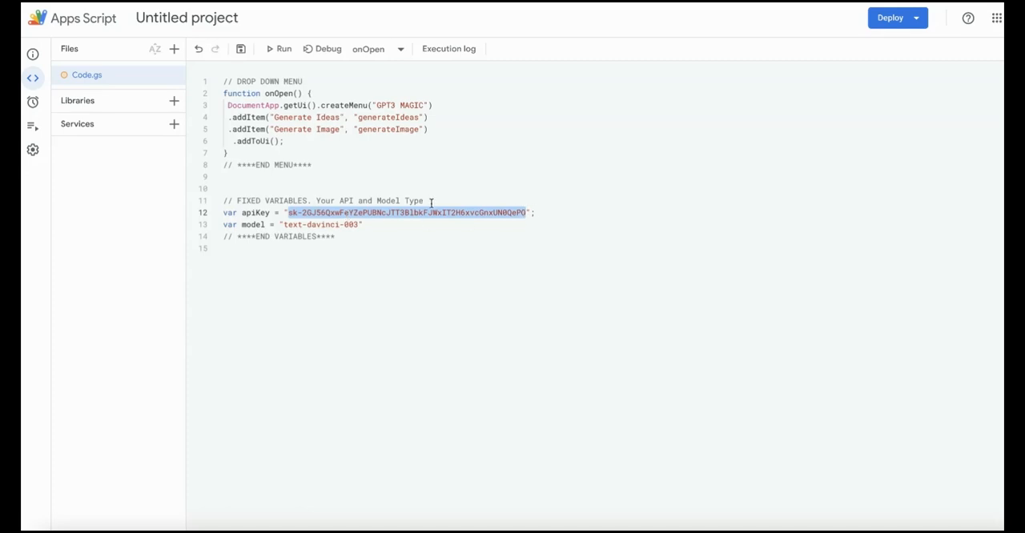
left_click(388, 224)
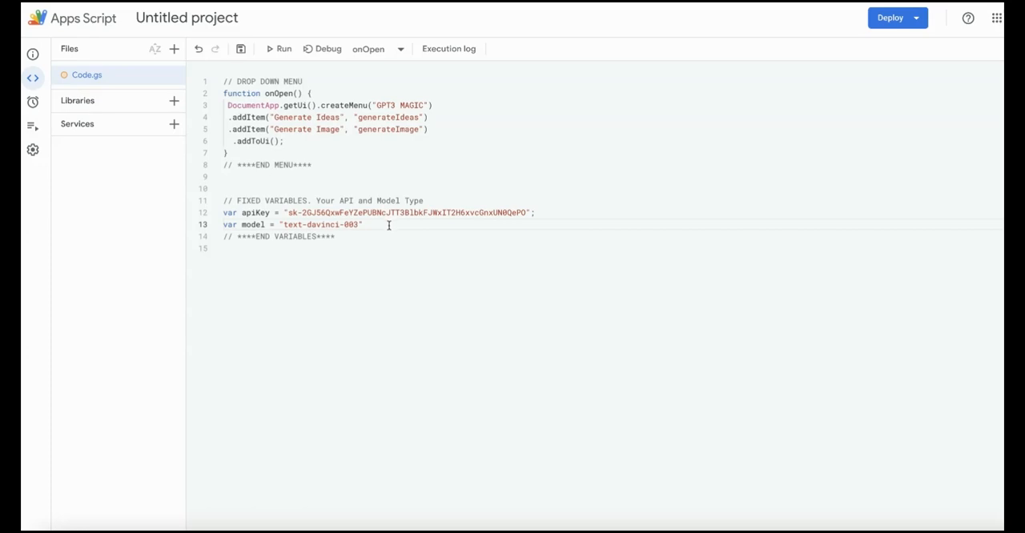
triple_click(292, 224)
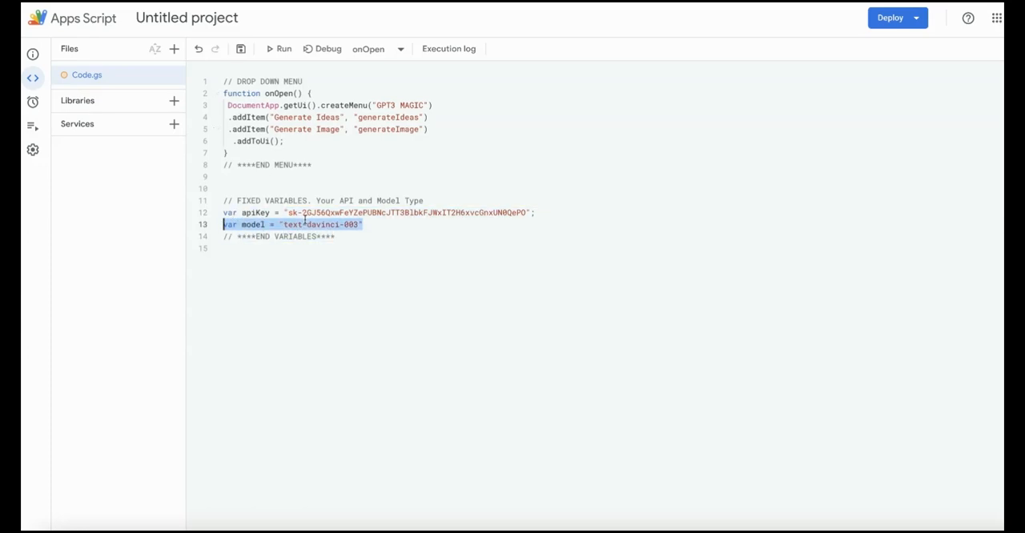
left_click(296, 224)
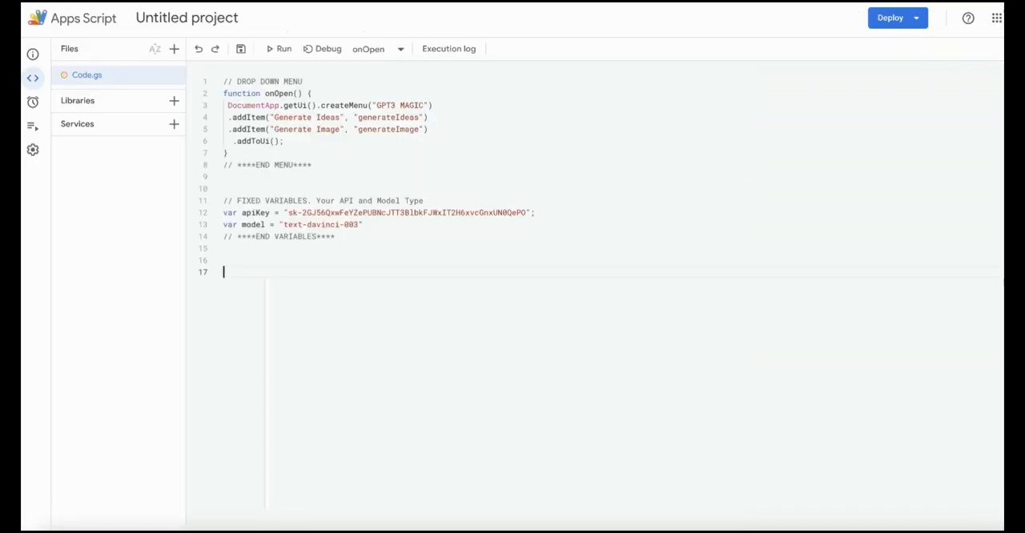
mouse_move(404, 378)
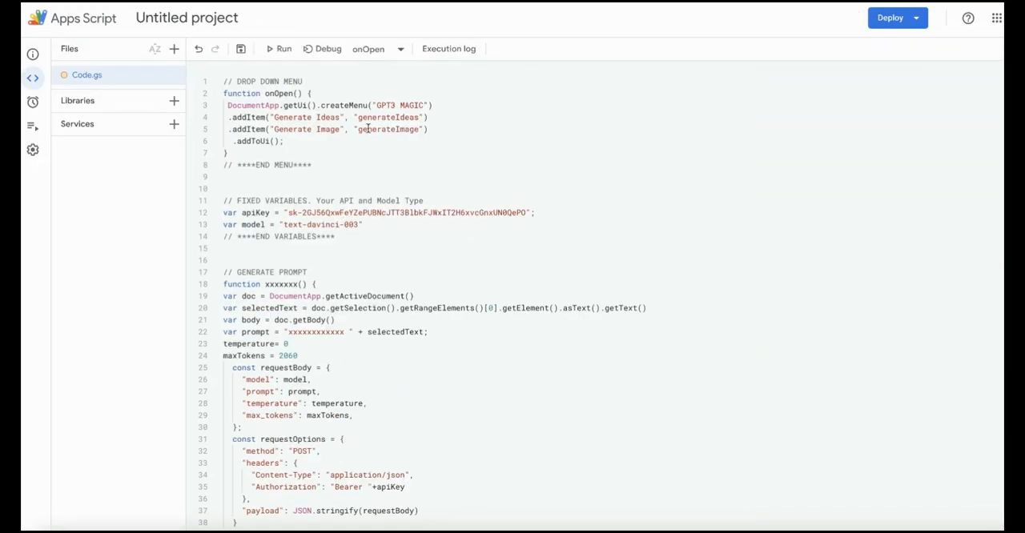
Paste the GENERATE PROMPT function and rename it generateIdeas to match the menu entry
double_click(388, 117)
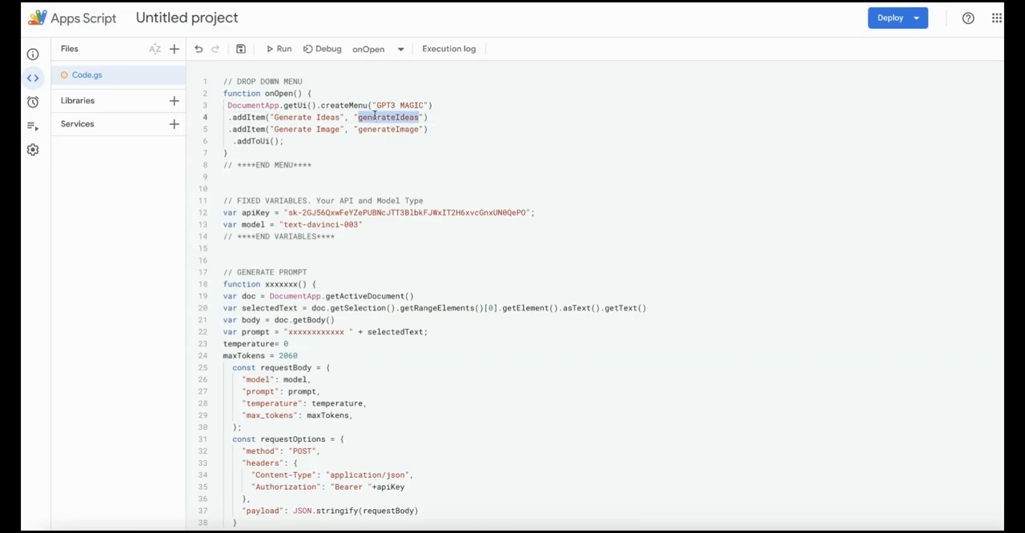
double_click(279, 285)
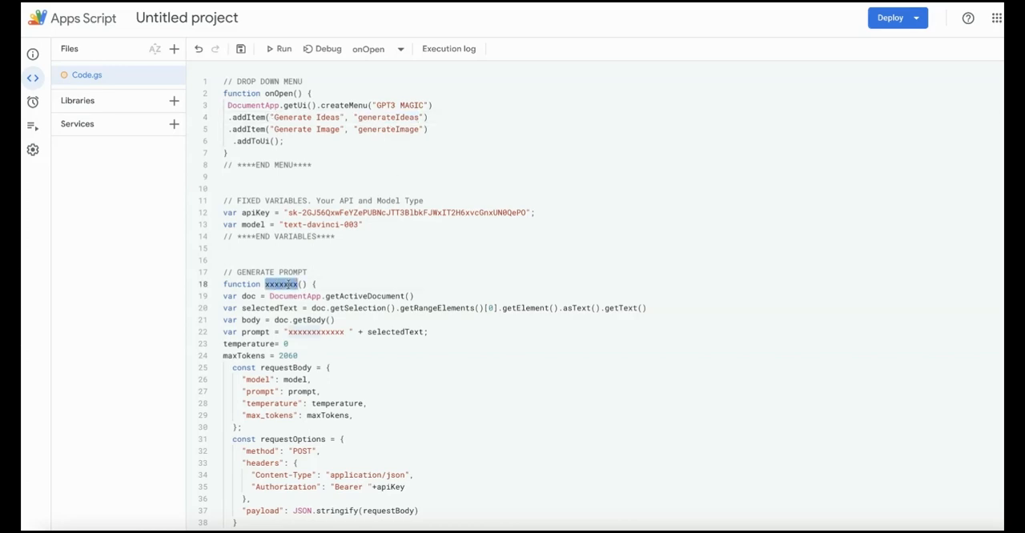
type("generateIdeas")
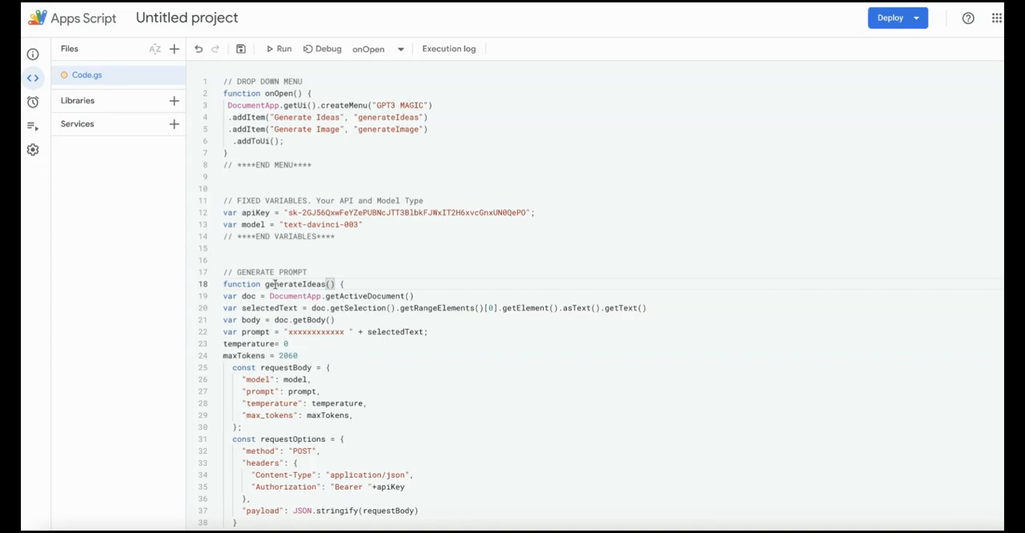
scroll("down", 3)
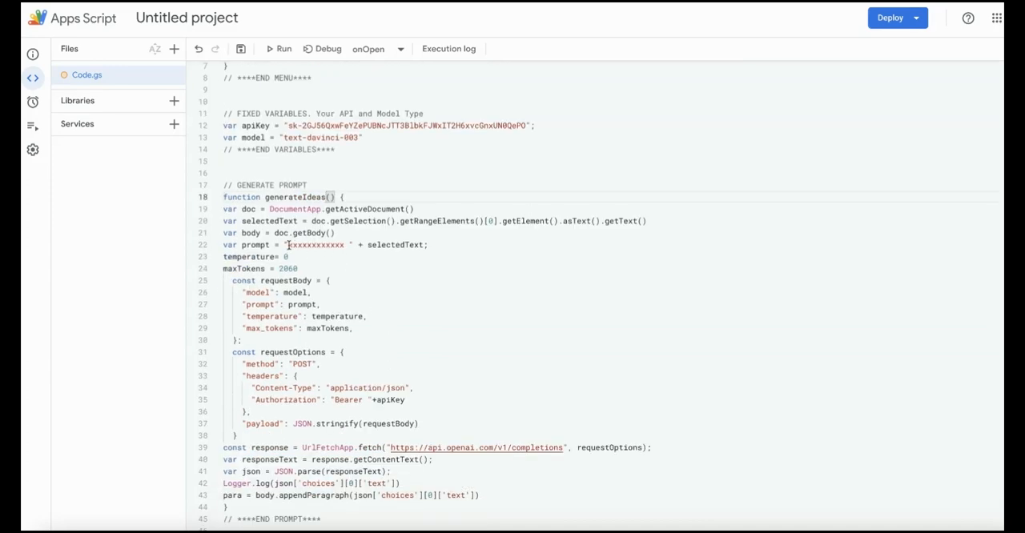
Set its prompt to "Generate 5 blog ideas around the word " + selectedText
double_click(313, 245)
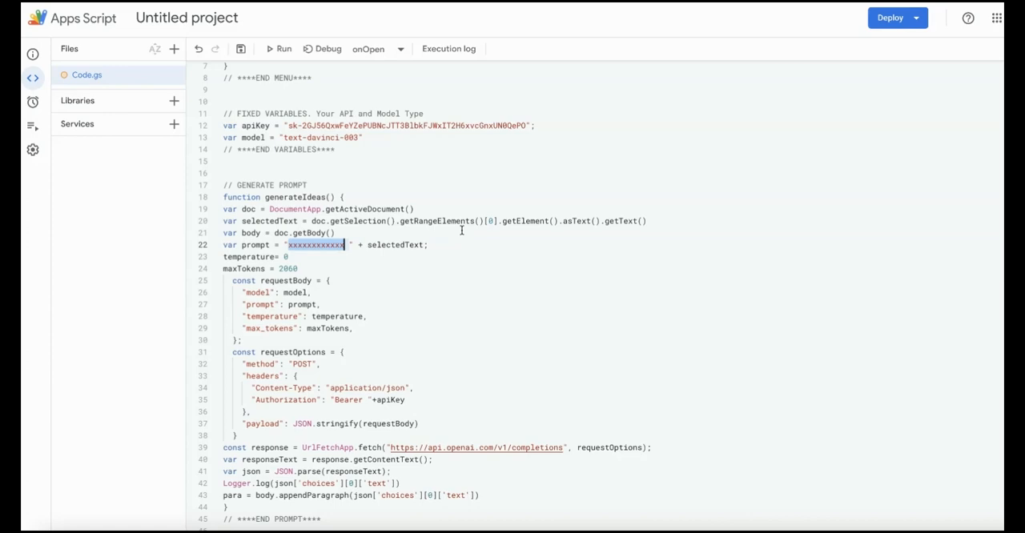
type("Generate")
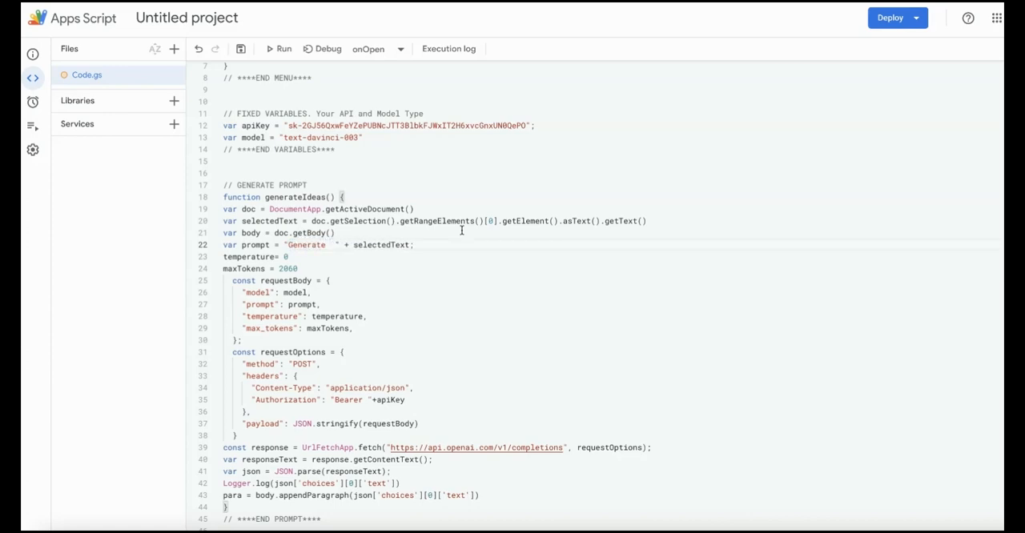
type("5 blog ideas around")
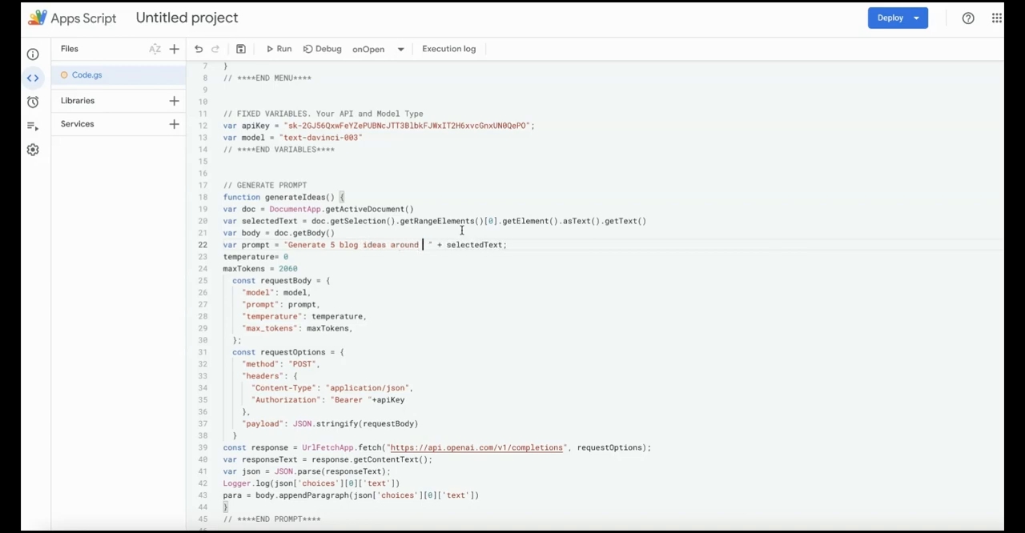
type("the word")
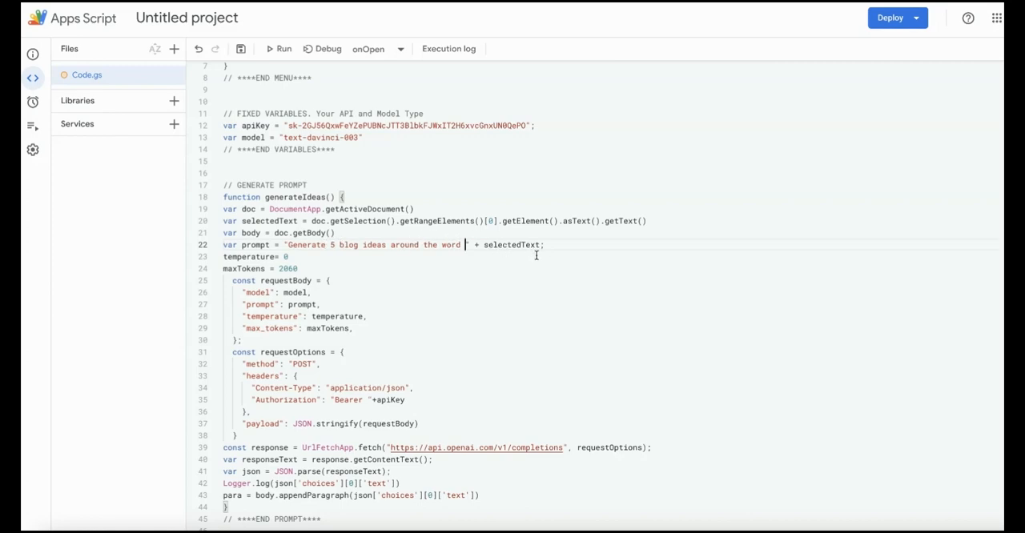
scroll("up", 3)
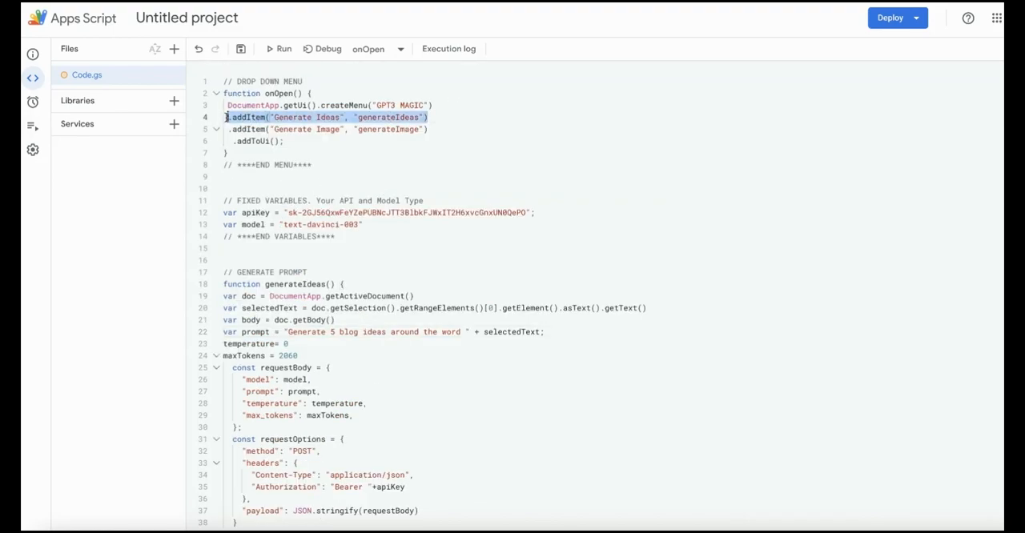
Duplicate the addItem line as a Generate Paragraph entry calling generatePara
left_click(429, 117)
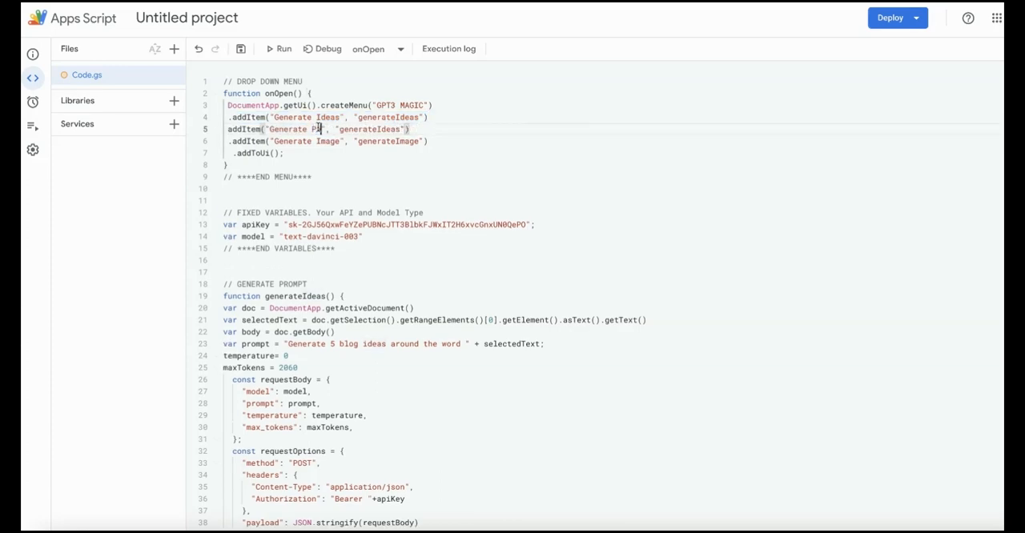
type("ra")
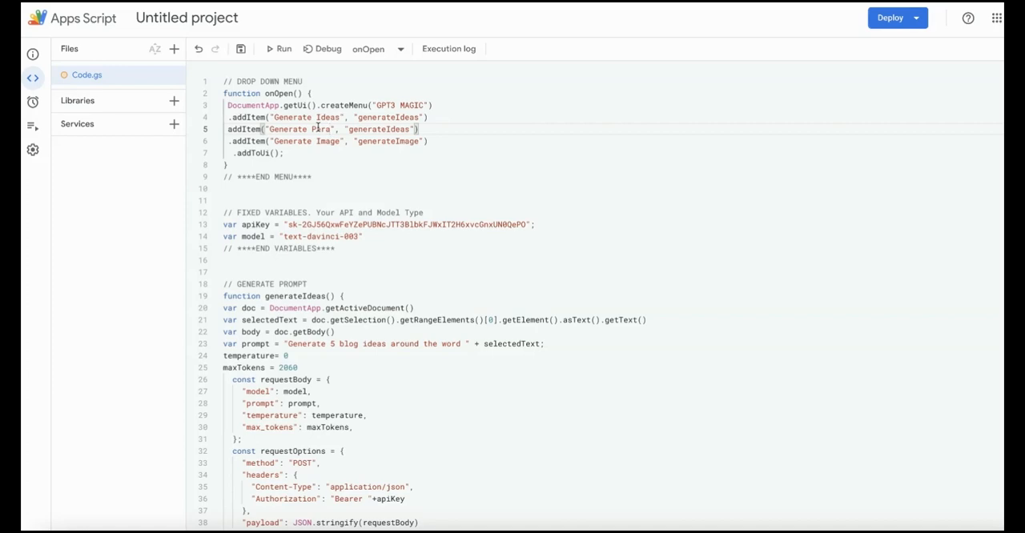
type("graph")
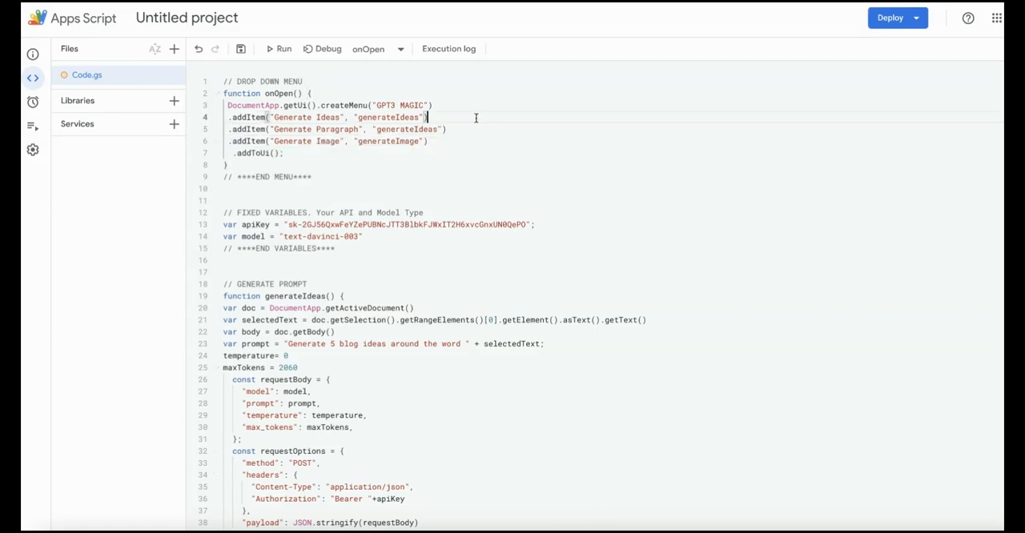
double_click(407, 128)
type("Par")
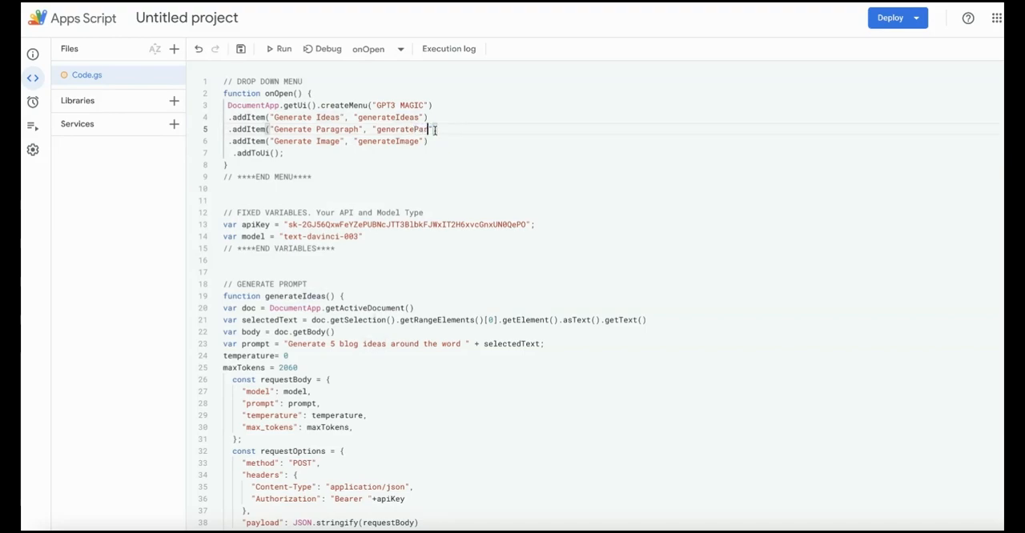
Add a generatePara function whose prompt is "Write a detailed paragraph about " + selectedText
scroll("down", 3)
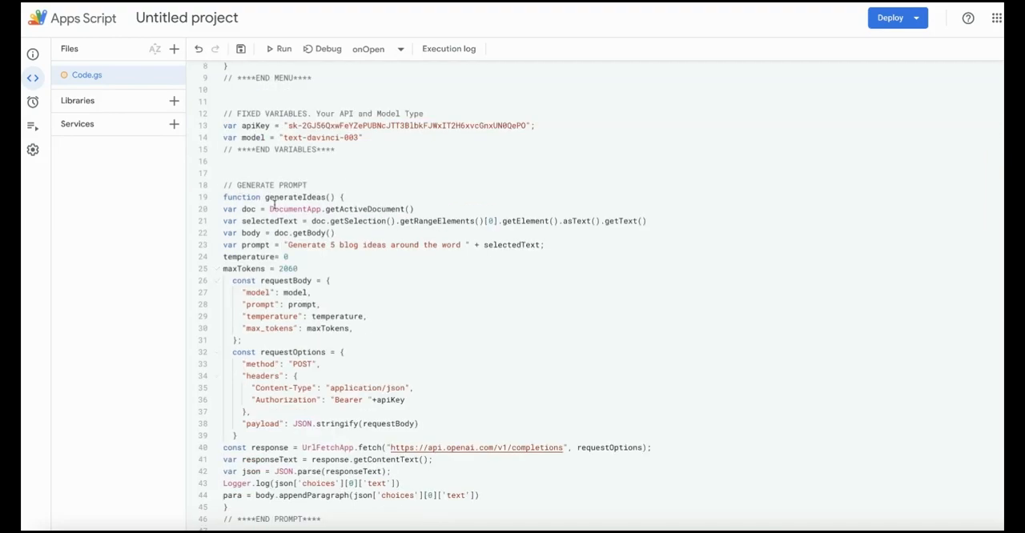
left_click(224, 186)
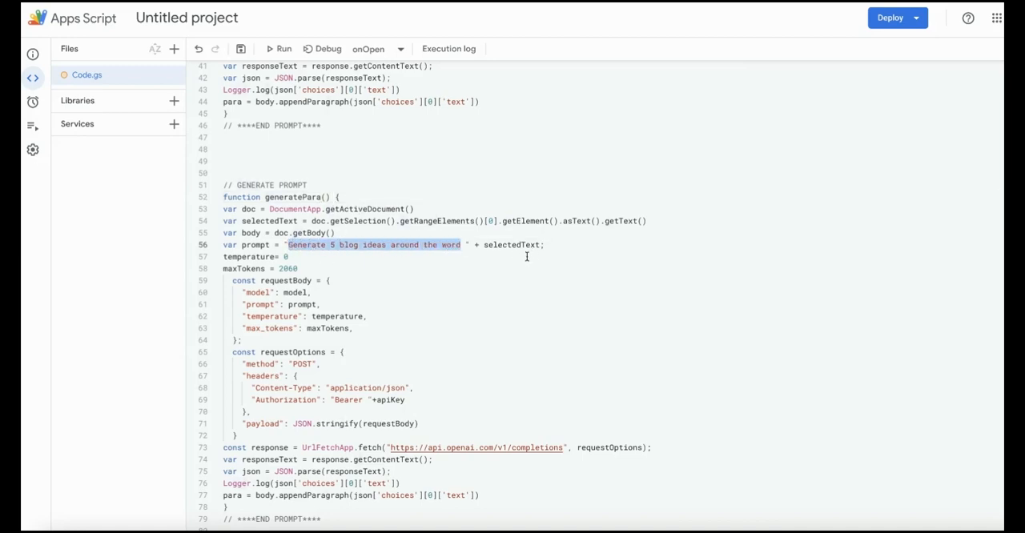
type("Writ")
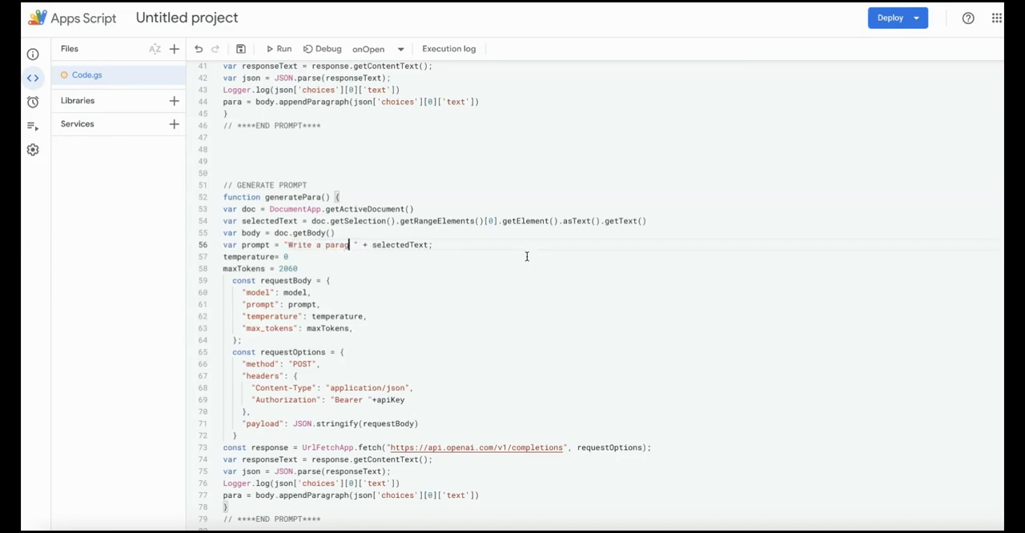
type("raph")
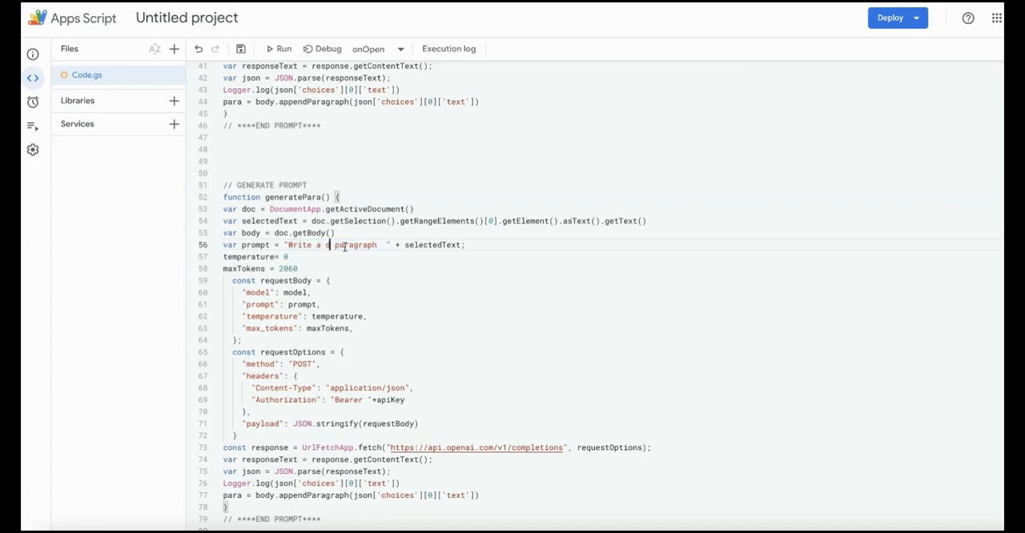
type("detailed")
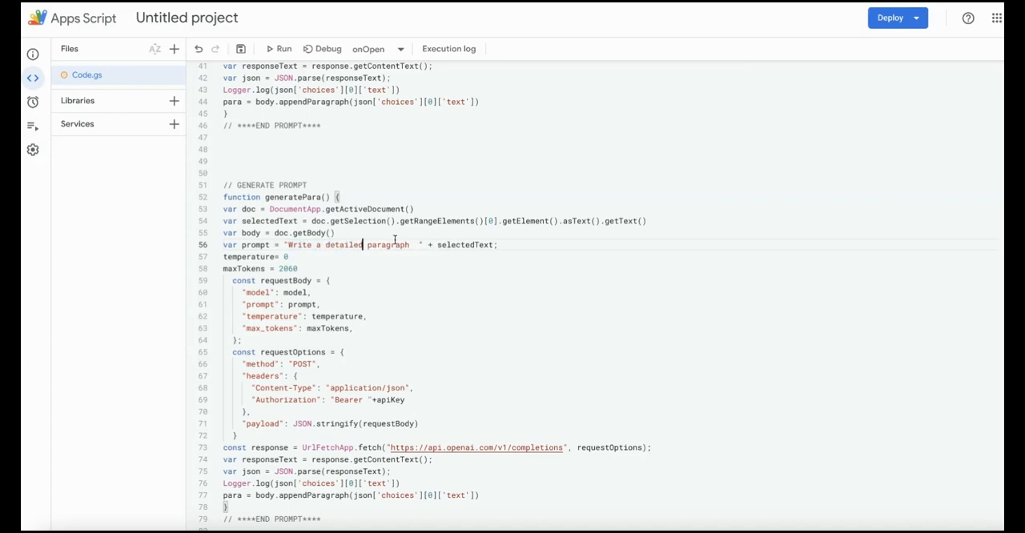
type("about")
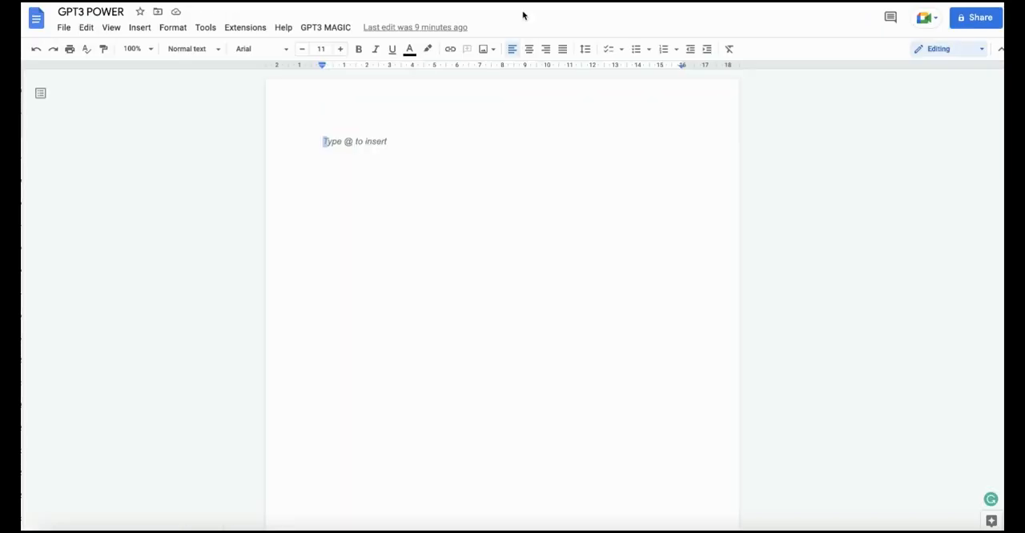
mouse_move(435, 179)
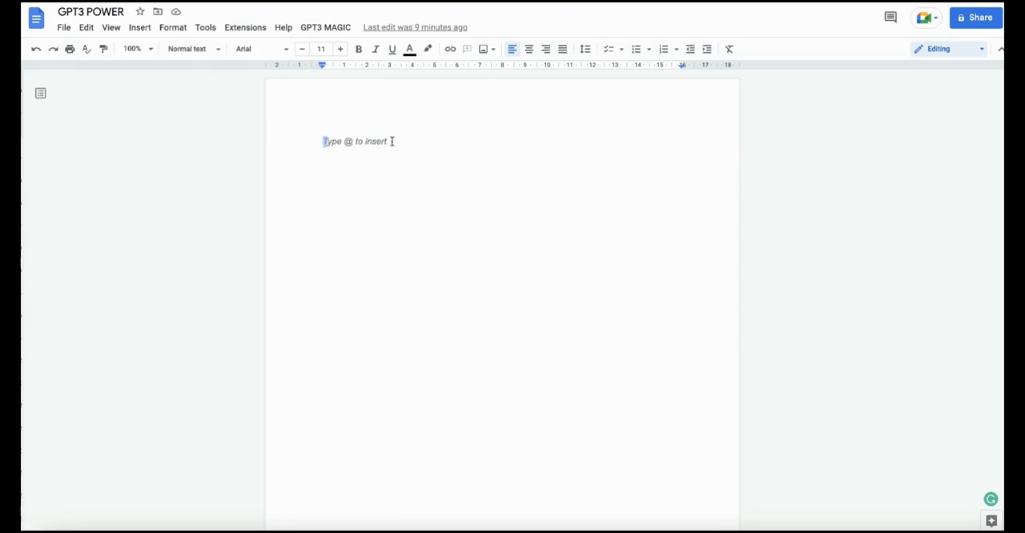
Write the word Cats in the GPT3 POWER document and run a GPT3 MAGIC item on it
type("Cats")
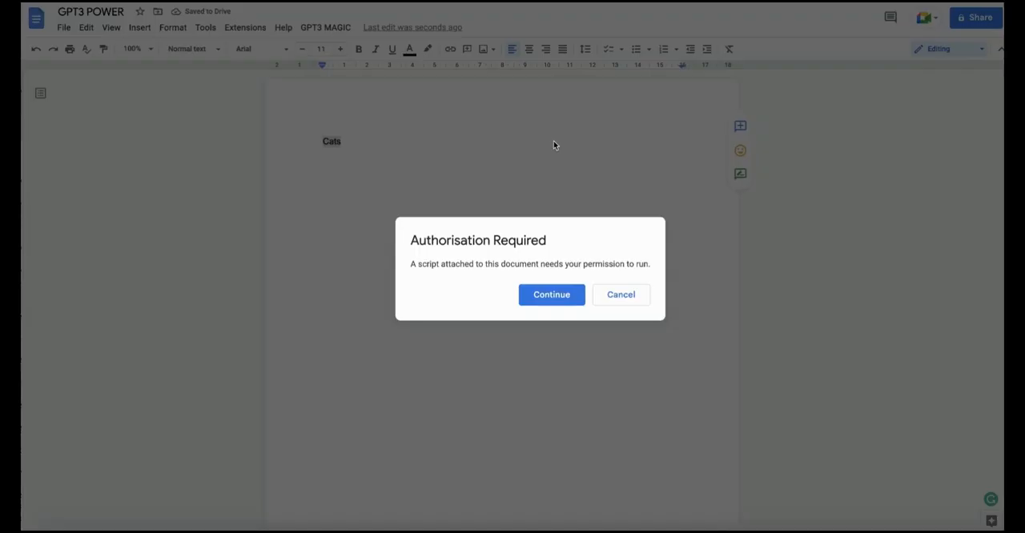
mouse_move(535, 155)
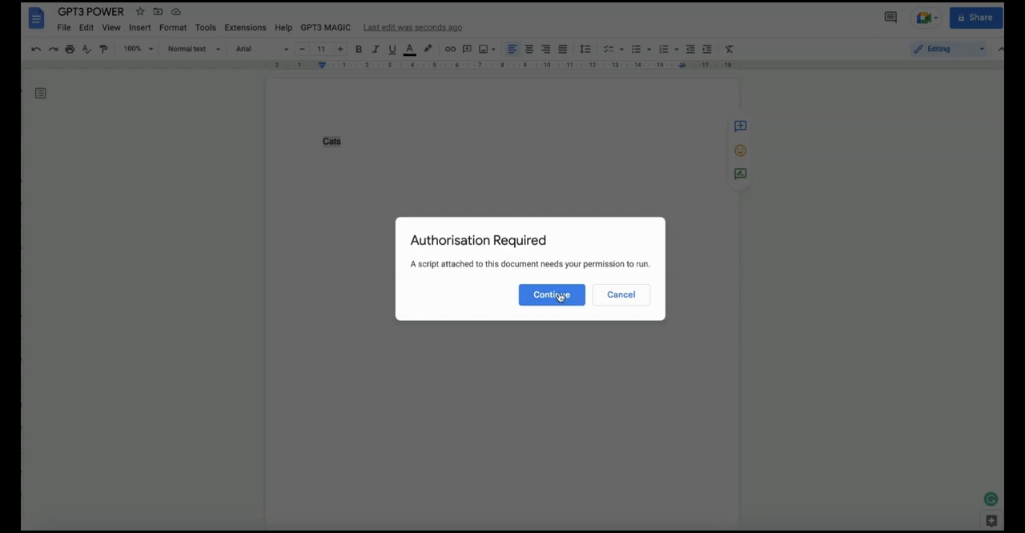
Authorize the unverified Untitled project via Advanced, Go to Untitled project (unsafe), and Allow
left_click(551, 294)
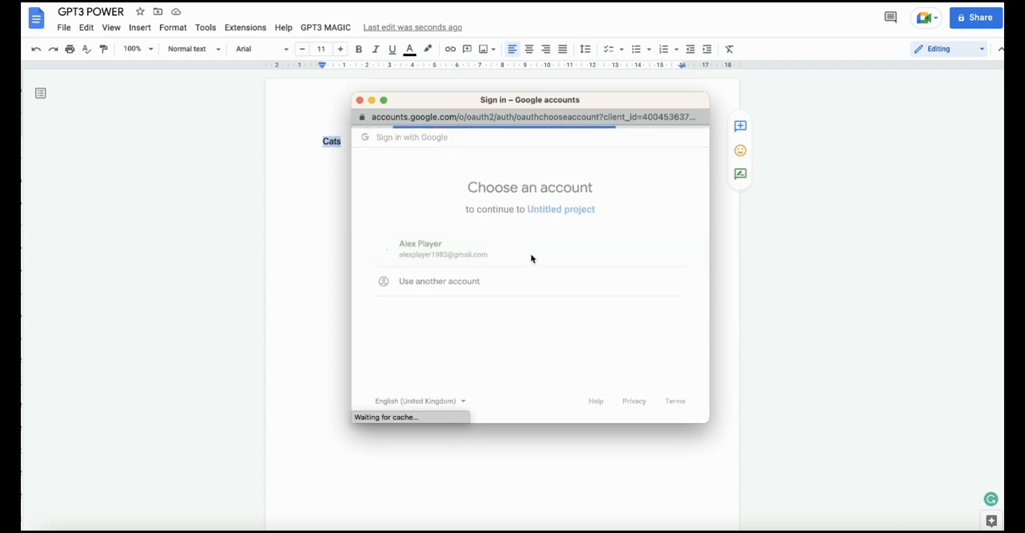
left_click(442, 250)
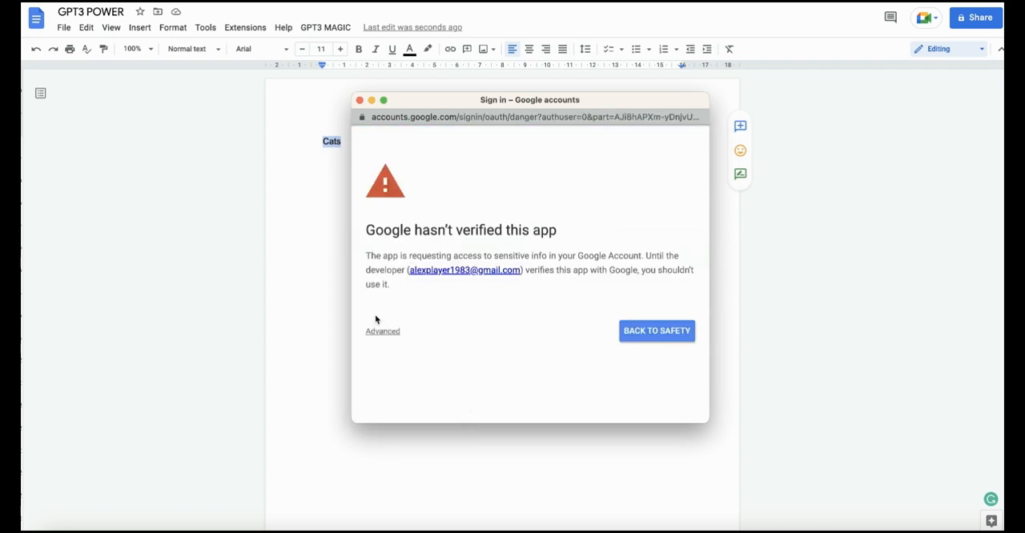
left_click(382, 329)
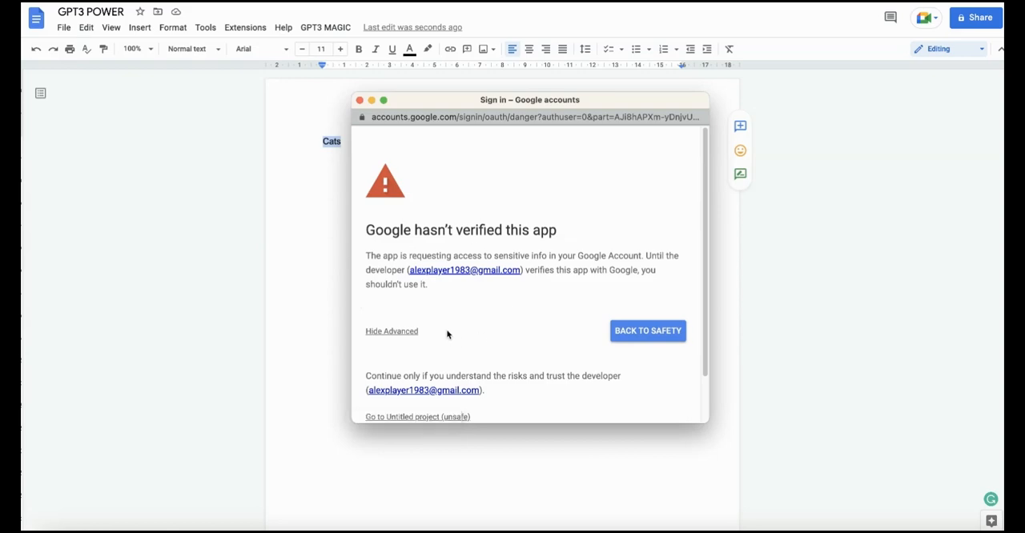
left_click(417, 416)
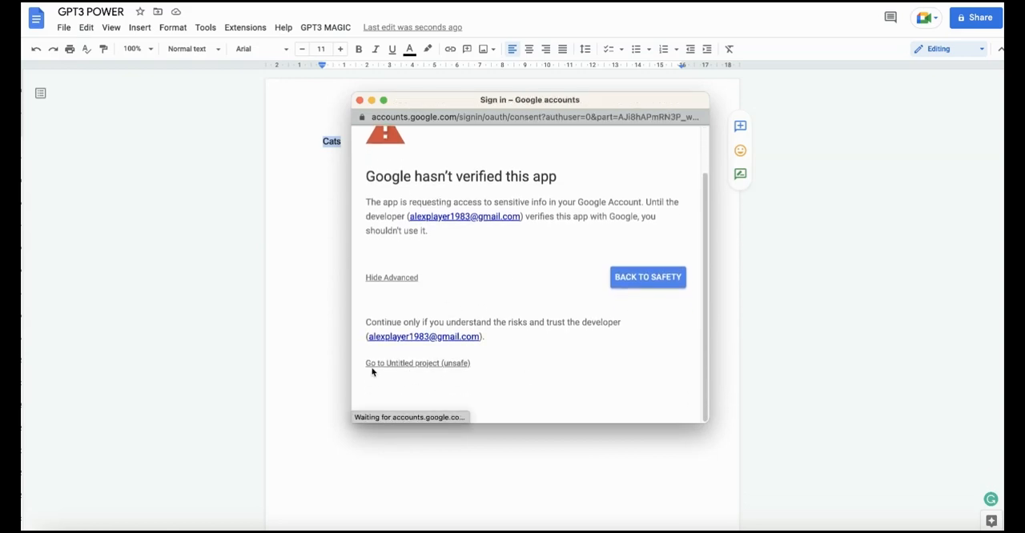
left_click(416, 363)
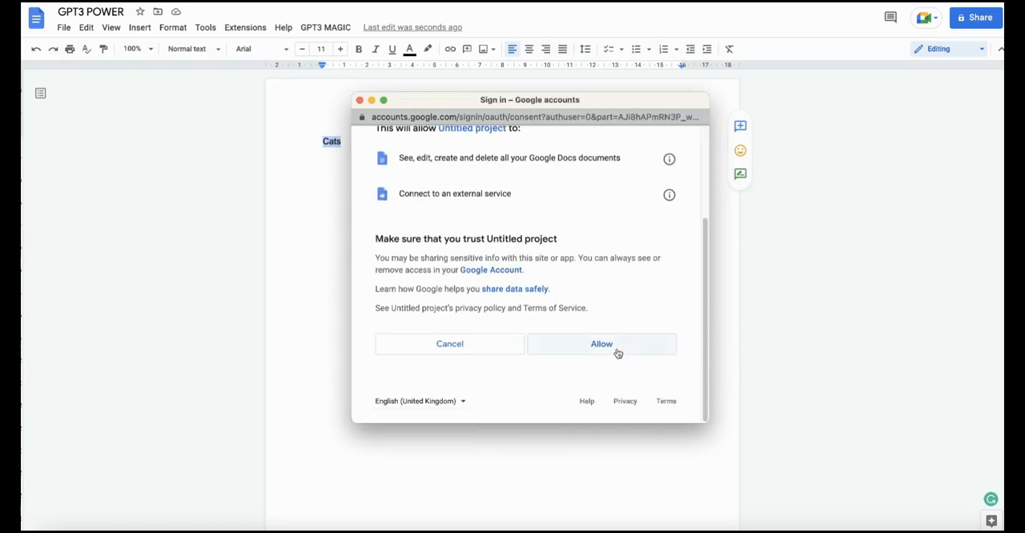
left_click(601, 343)
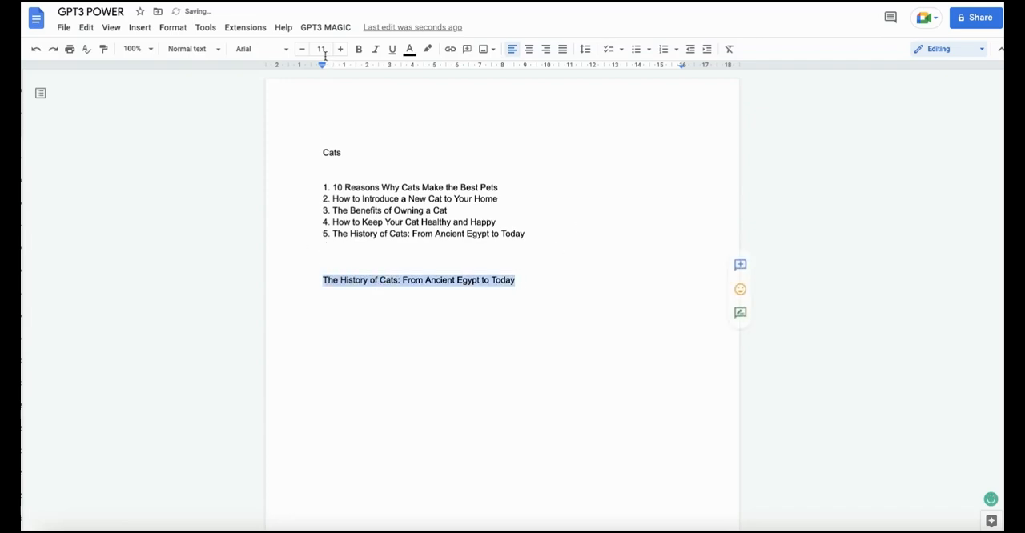
Generate a detailed paragraph on 'The History of Cats: From Ancient Egypt to Today'
left_click(325, 26)
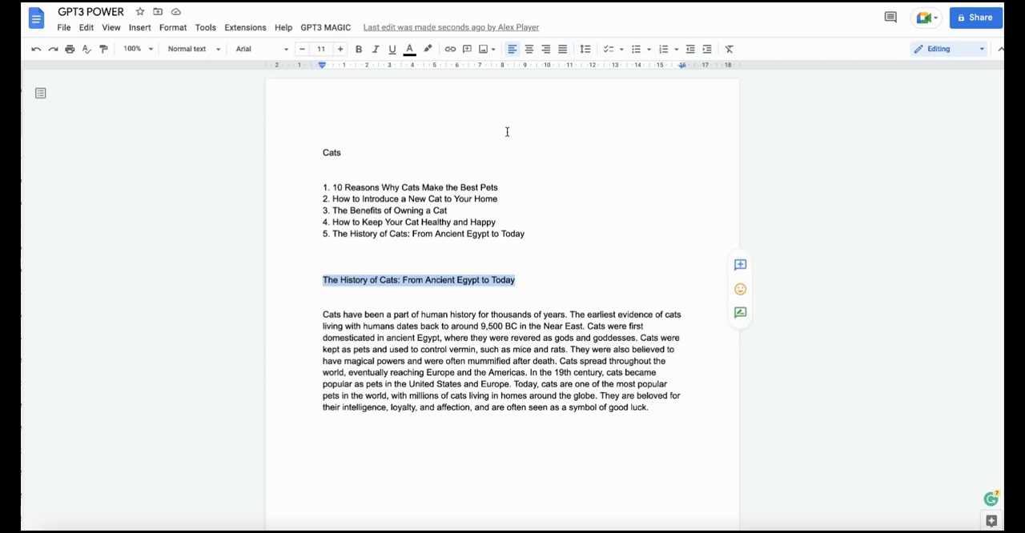
left_click(401, 210)
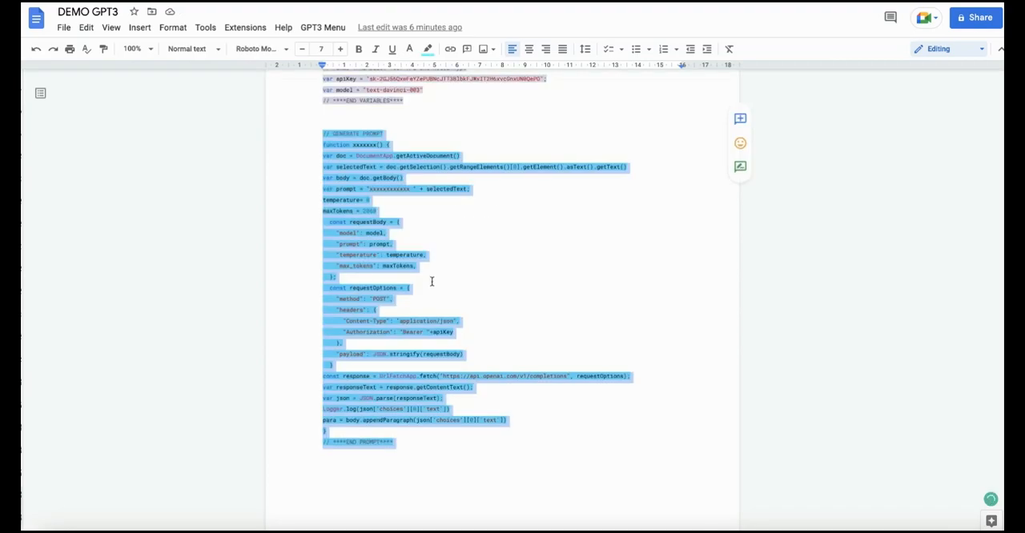
Scroll the DEMO GPT3 document to the generateImage code block
scroll("down", 3)
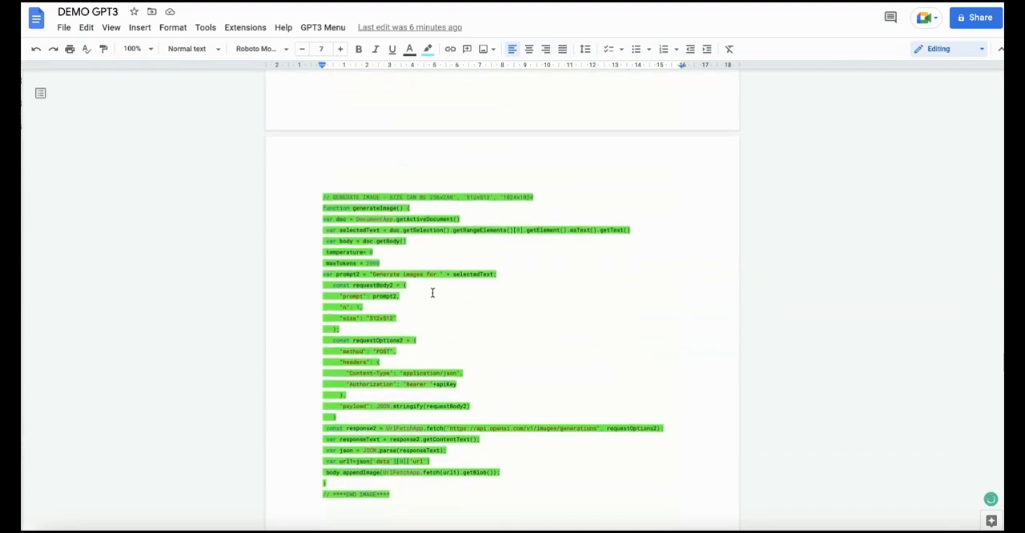
scroll("up", 3)
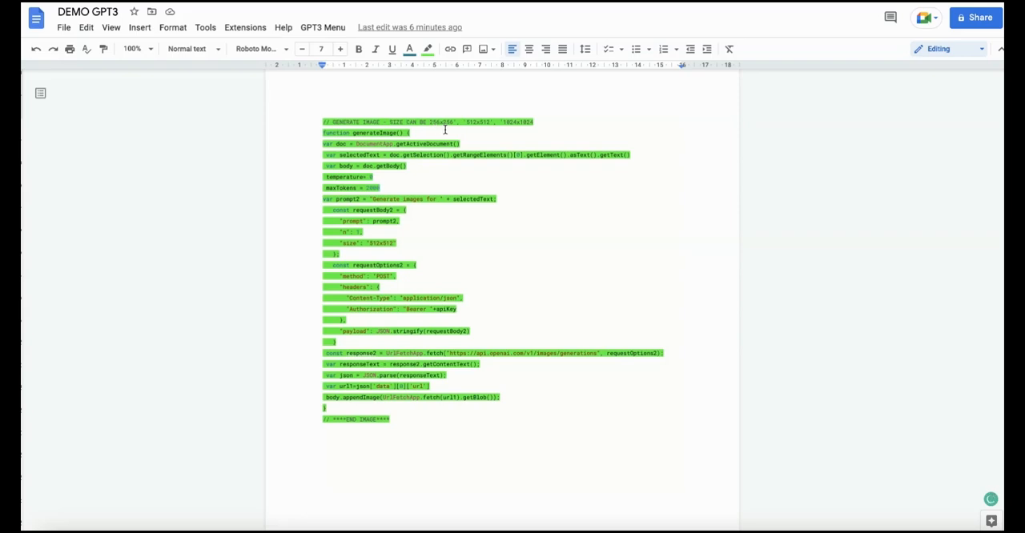
mouse_move(471, 131)
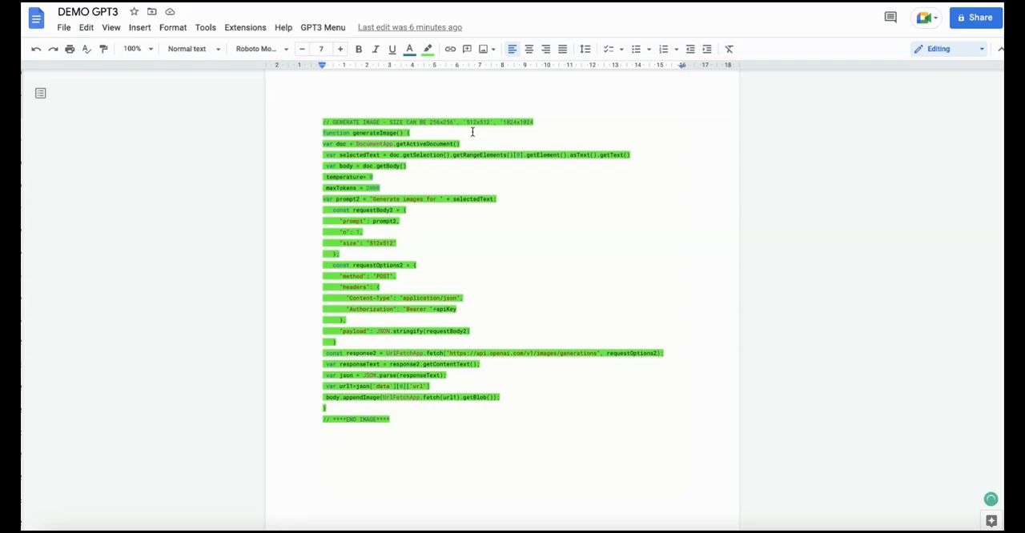
mouse_move(514, 134)
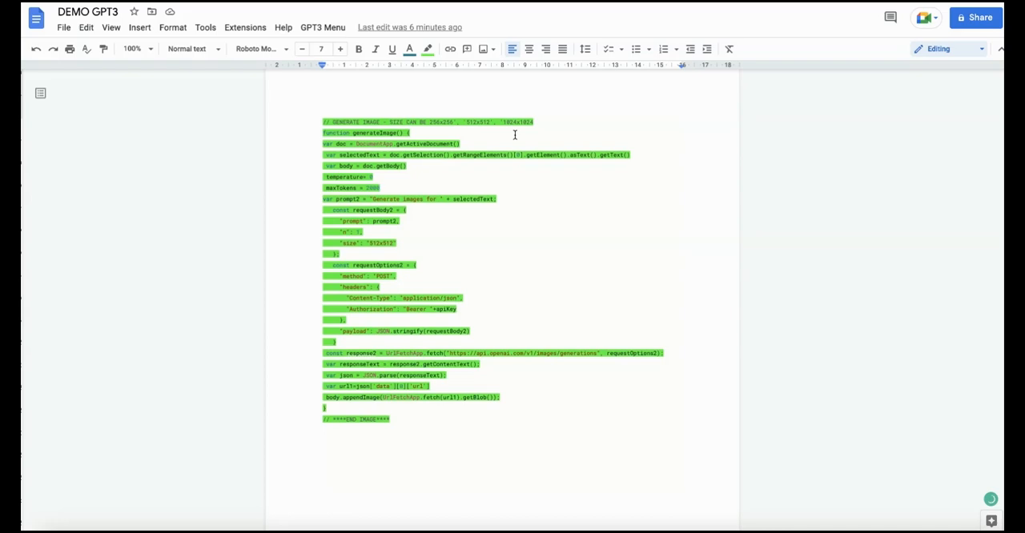
mouse_move(548, 128)
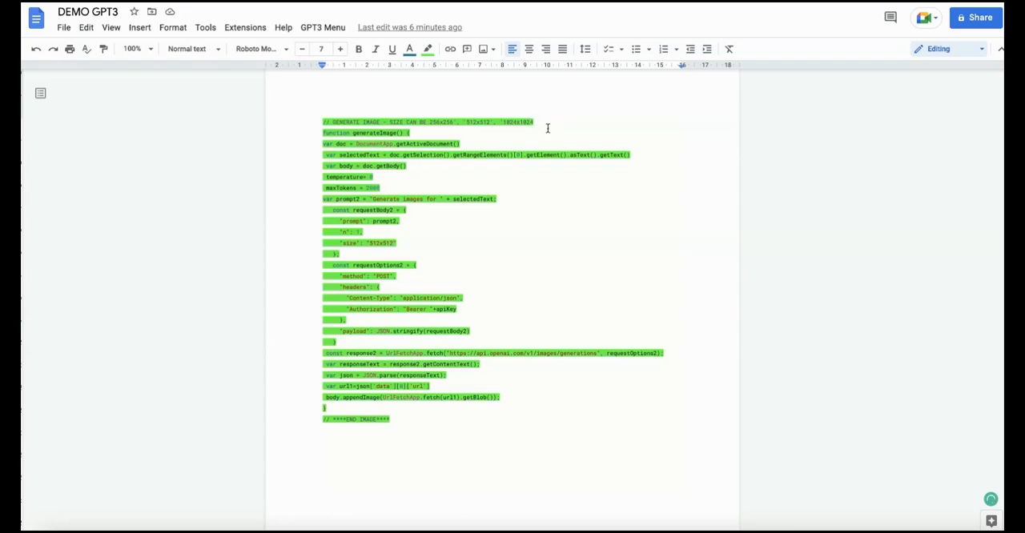
mouse_move(481, 141)
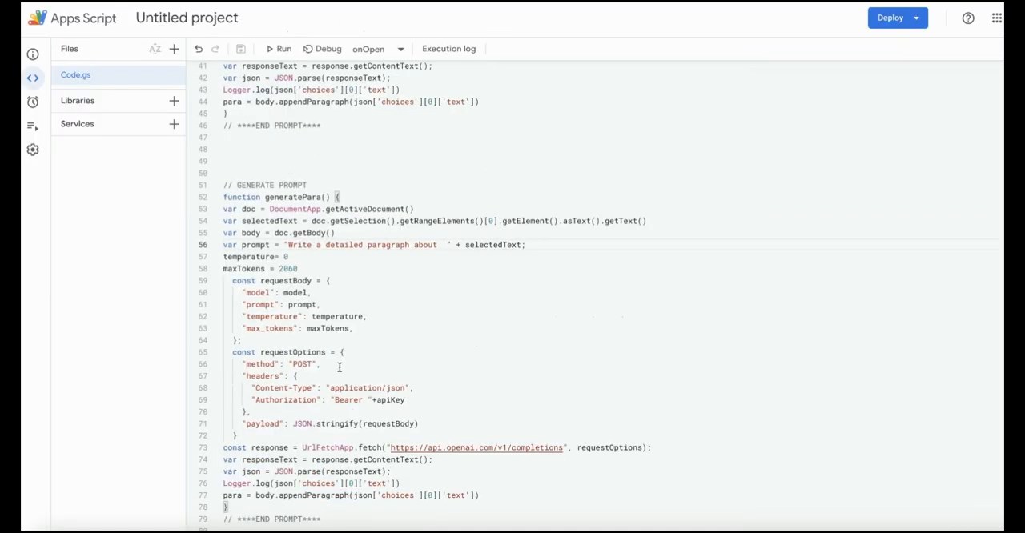
mouse_move(369, 484)
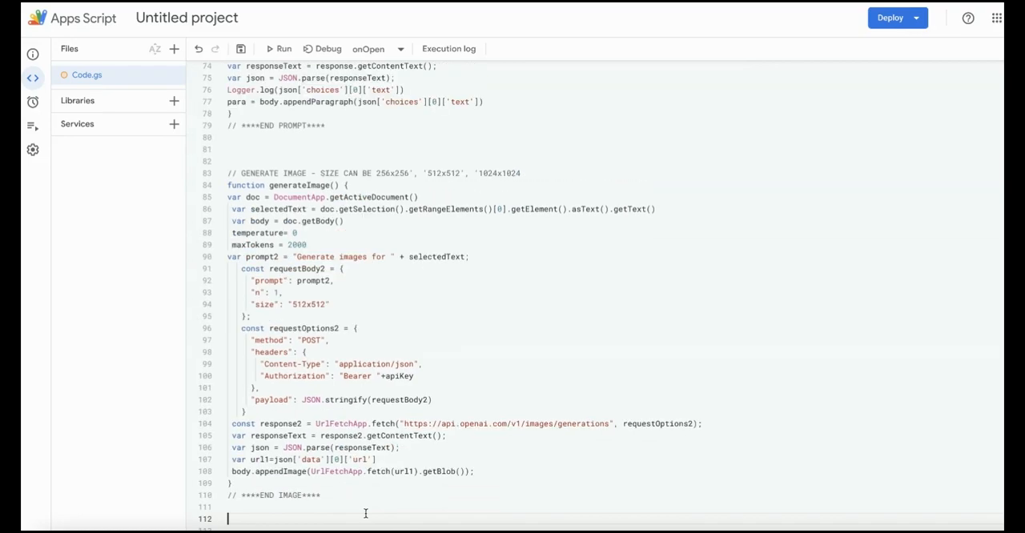
Review Code.gs from the onOpen menu down to the 512x512 generateImage function
double_click(298, 186)
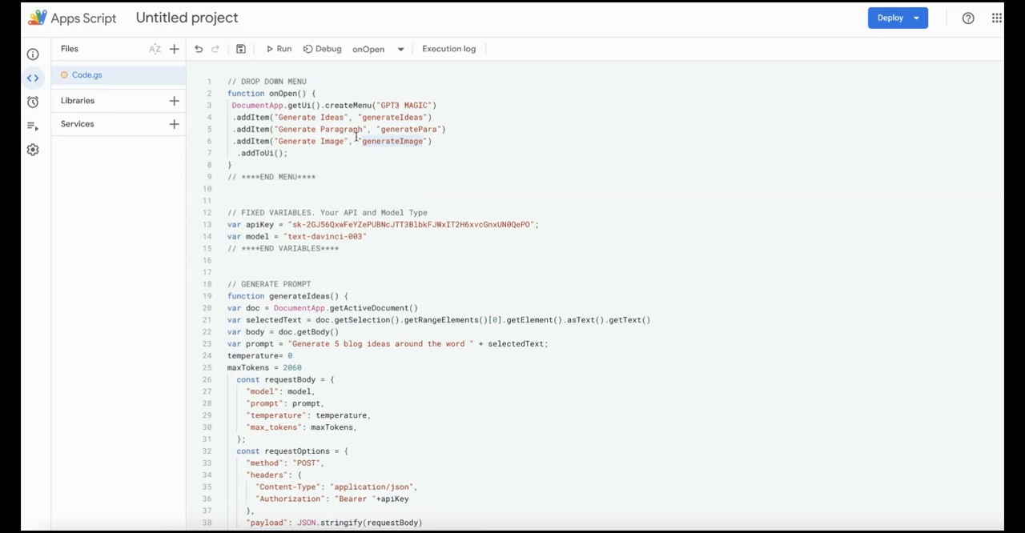
scroll("down", 3)
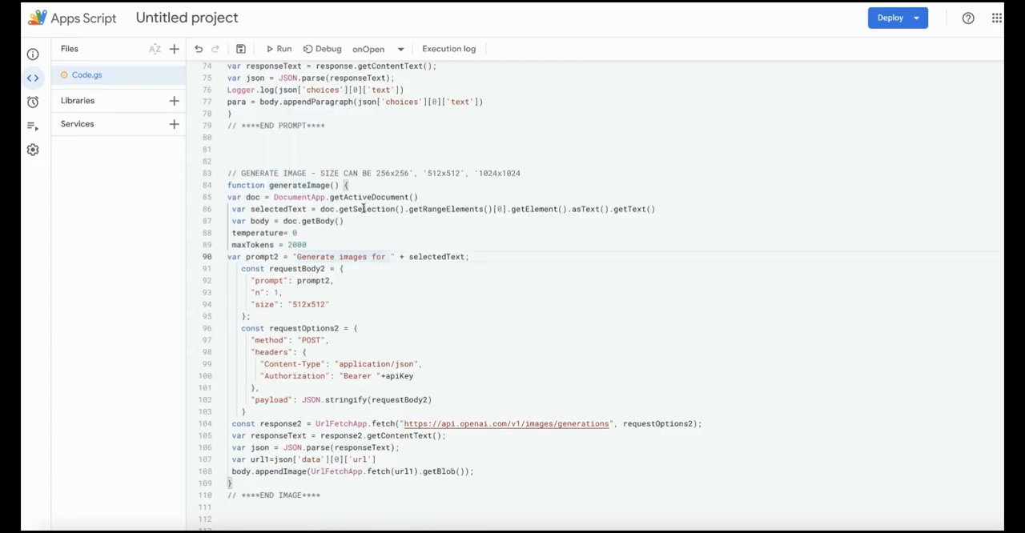
mouse_move(374, 230)
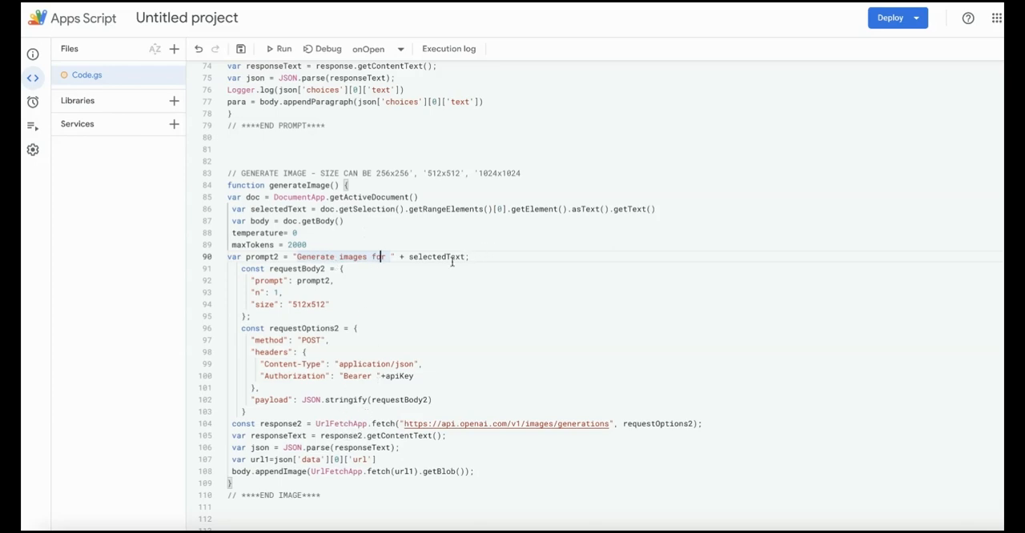
mouse_move(240, 48)
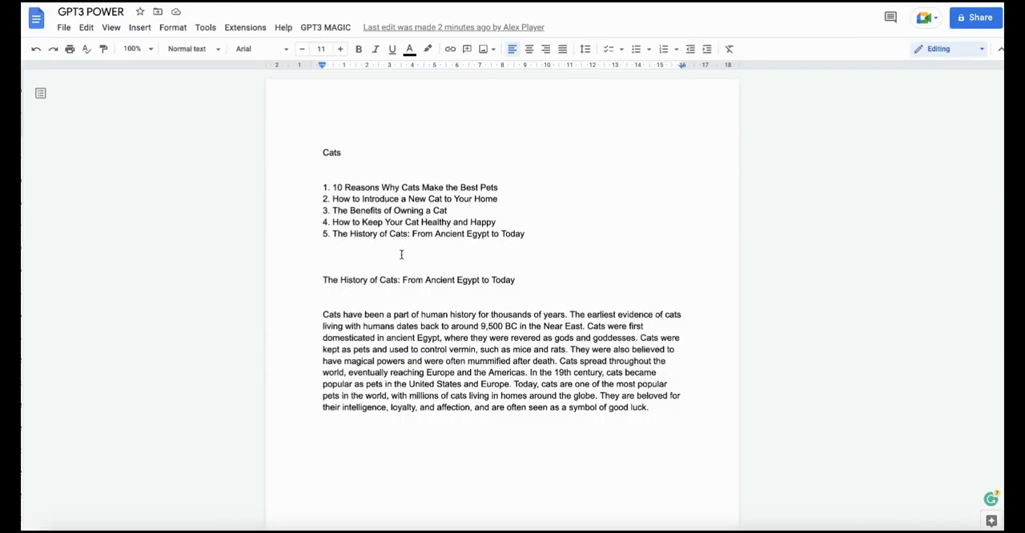
Write the prompt 'A photo black kitten sleeping' in the document
type("A")
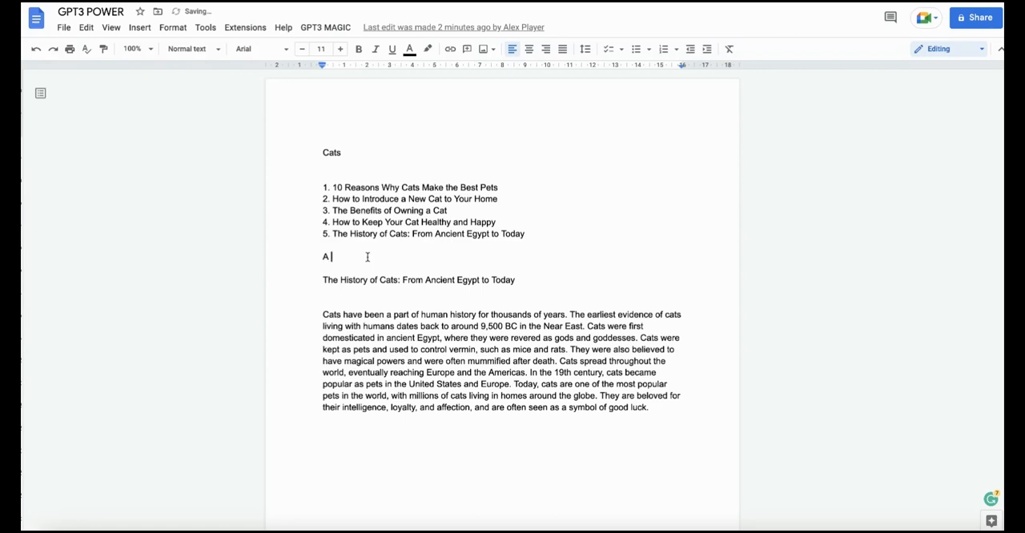
type("bla")
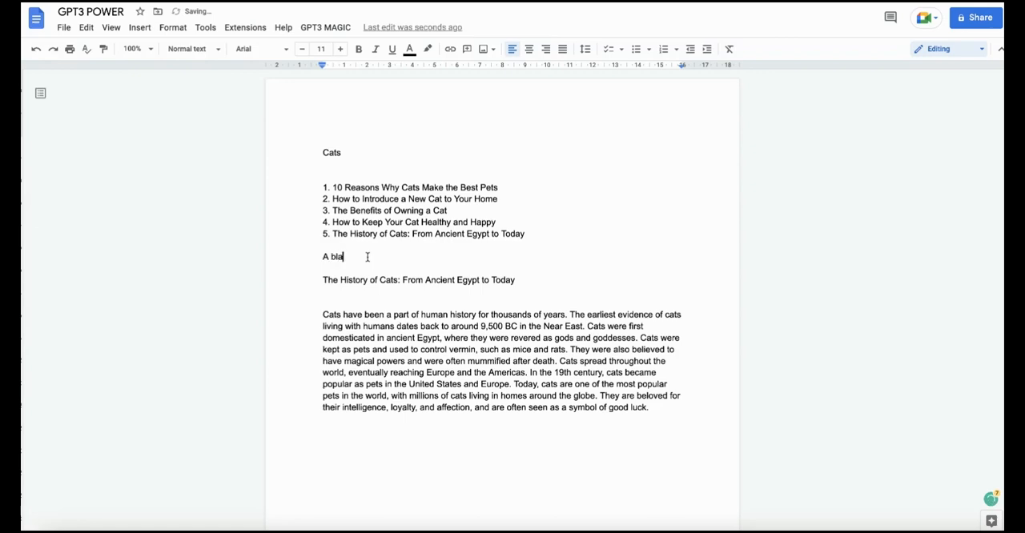
type("ck kitten")
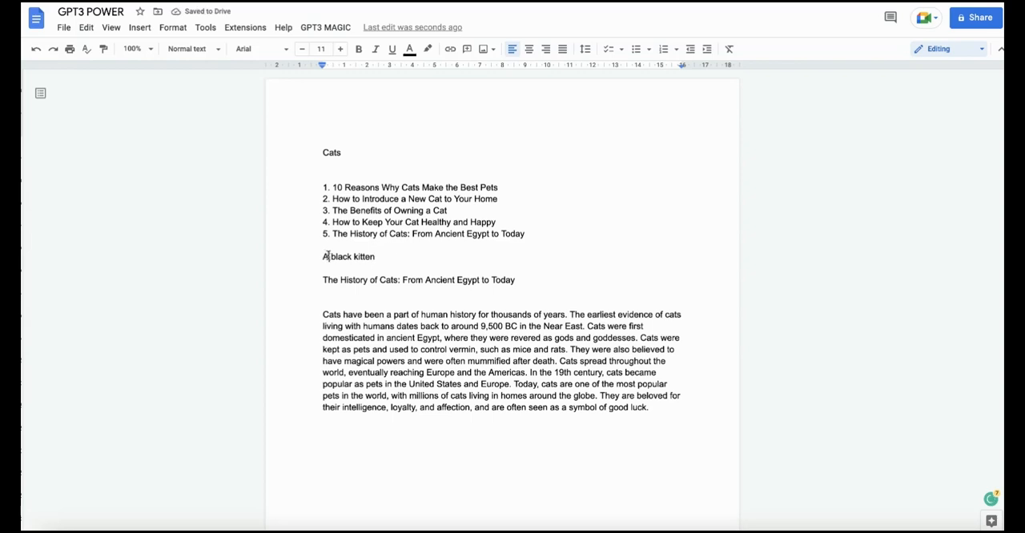
type("po")
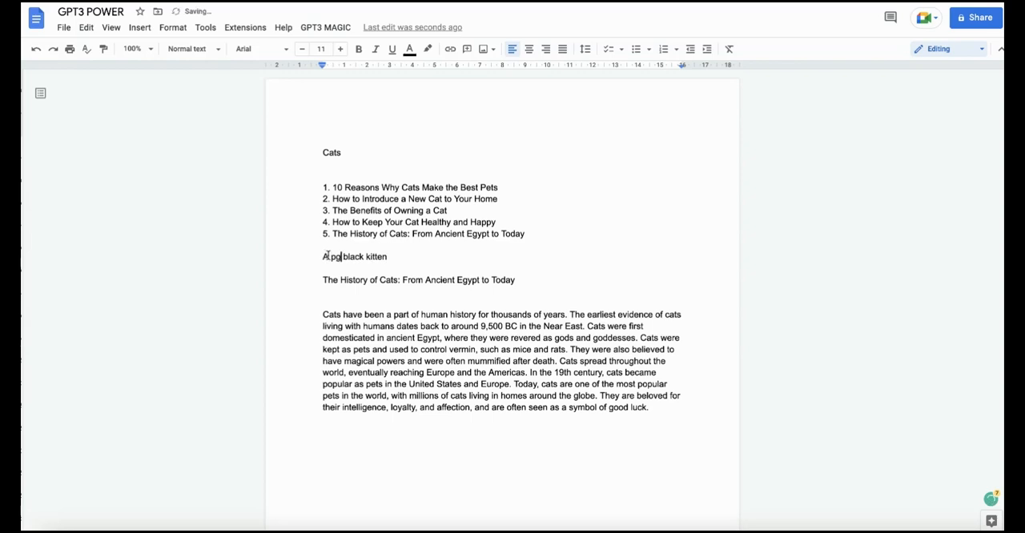
type("hoto")
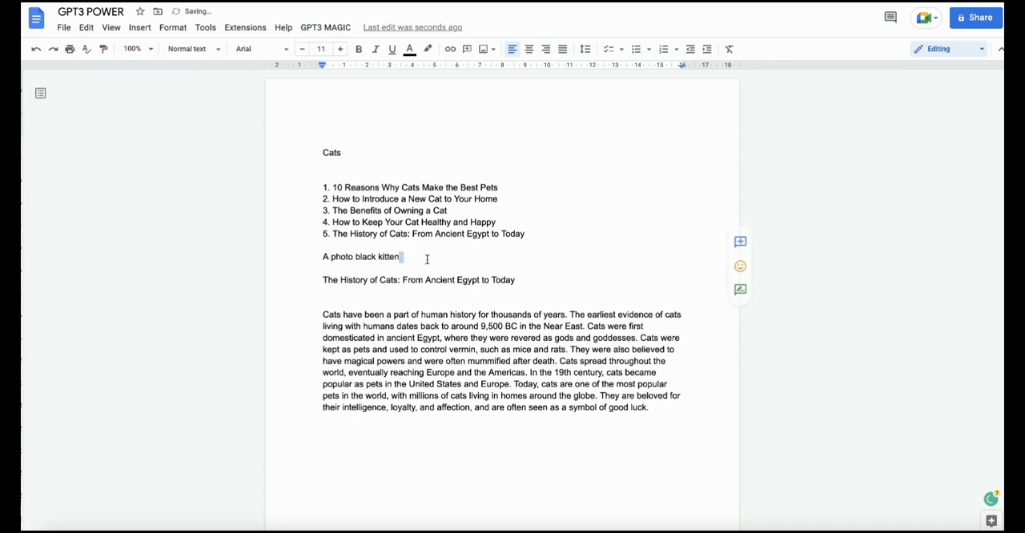
type("sl")
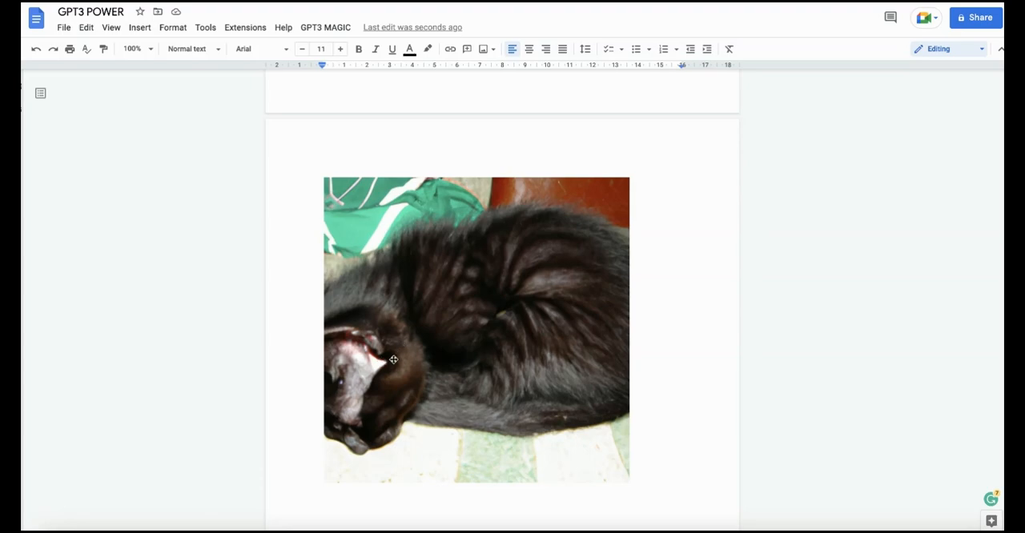
Generate the black kitten image into the document and bring the GPT3 MAGIC menu back up
left_click(478, 328)
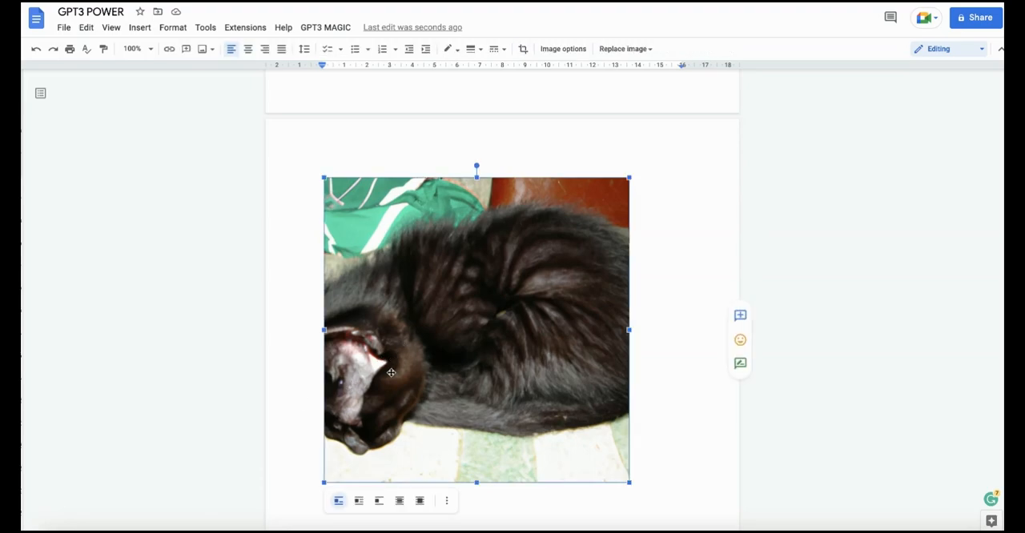
scroll("down", 3)
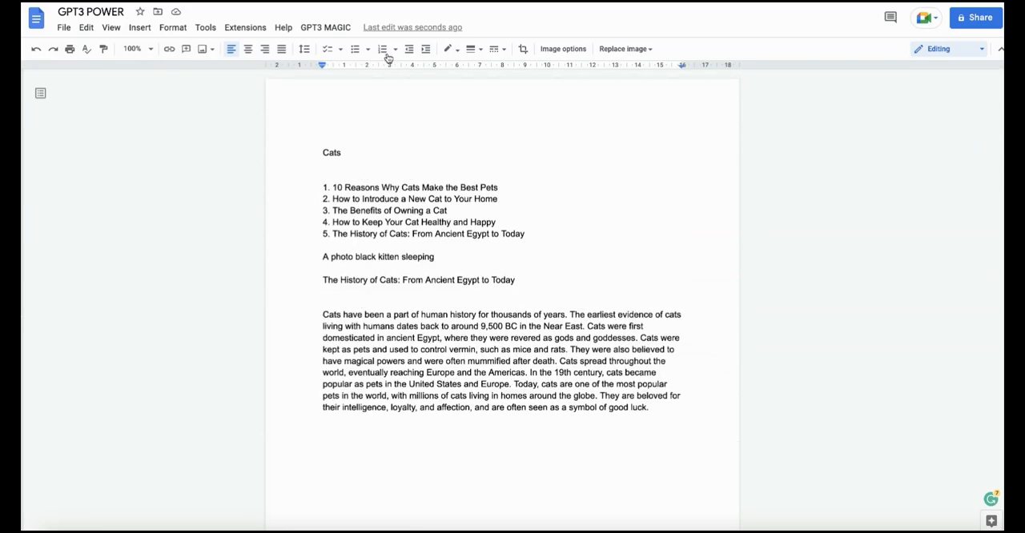
left_click(325, 26)
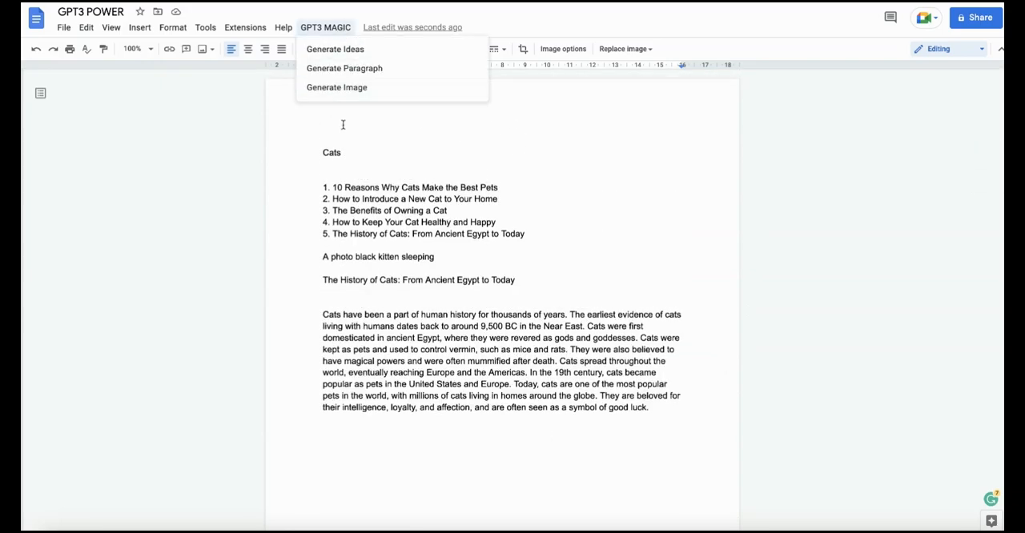